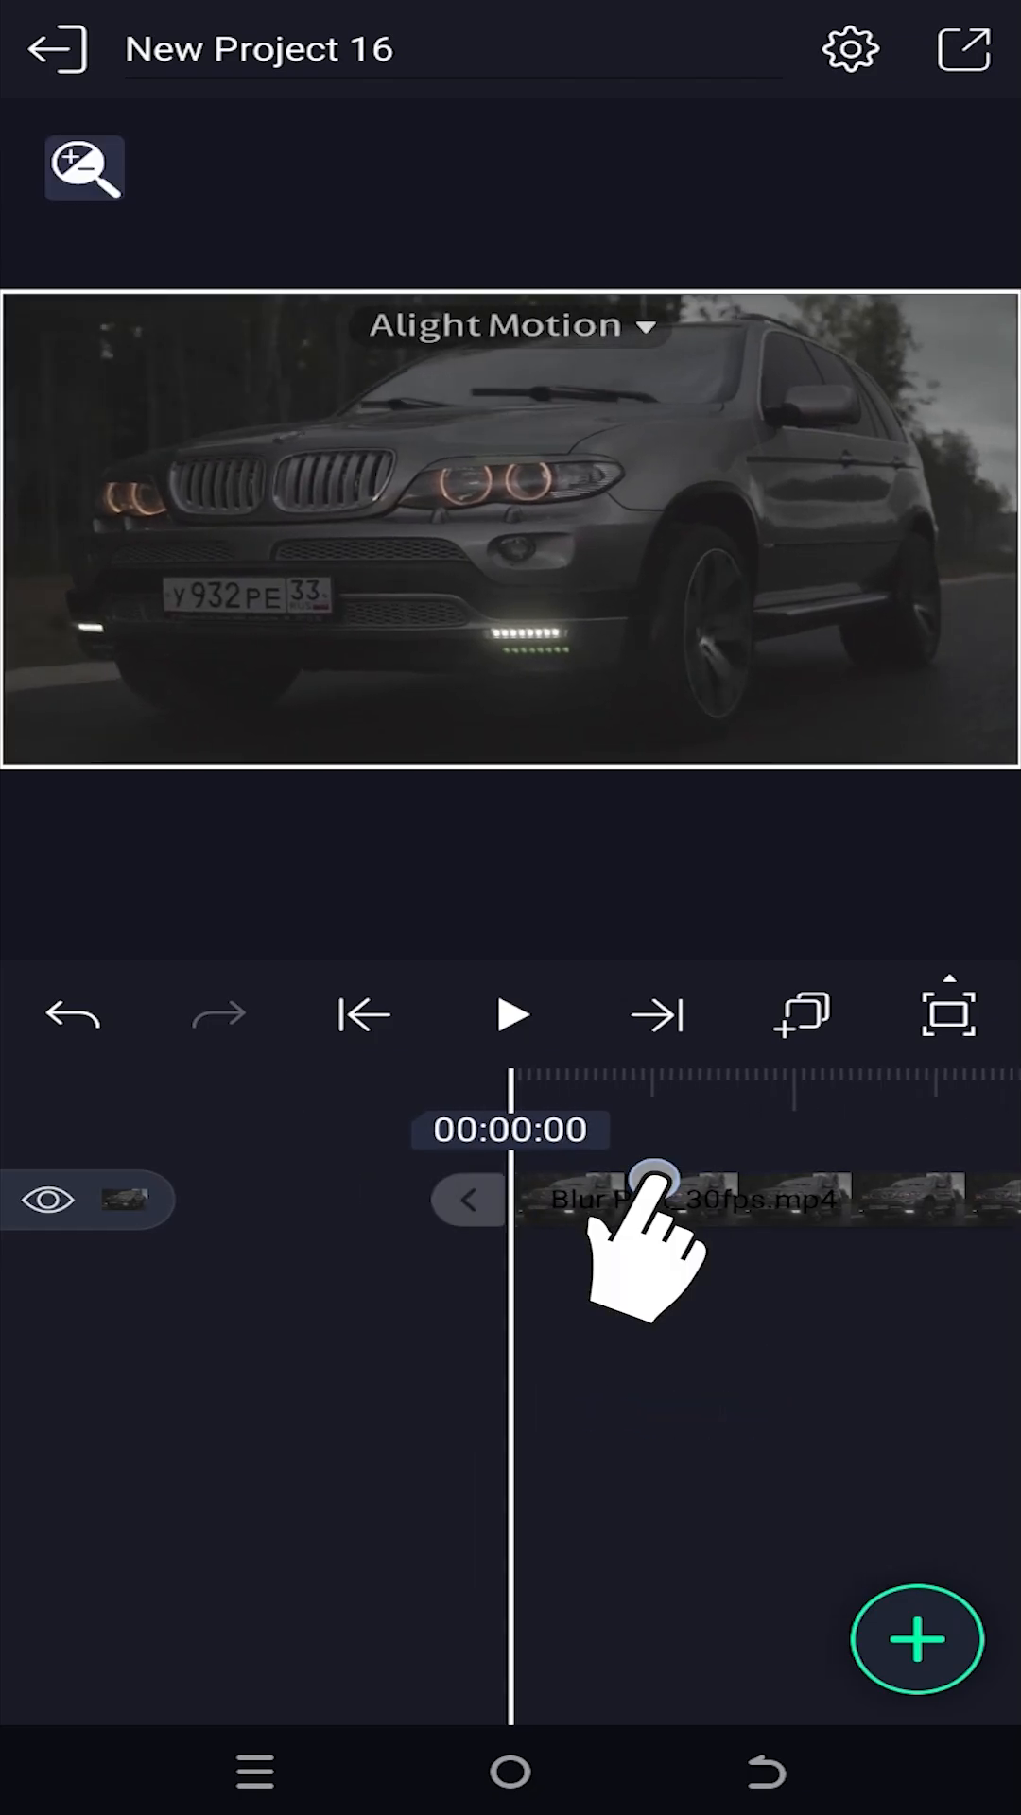
Step: Duplicate the Blur Part_30fps.mp4 car clip and start adding a new layer
click(649, 1179)
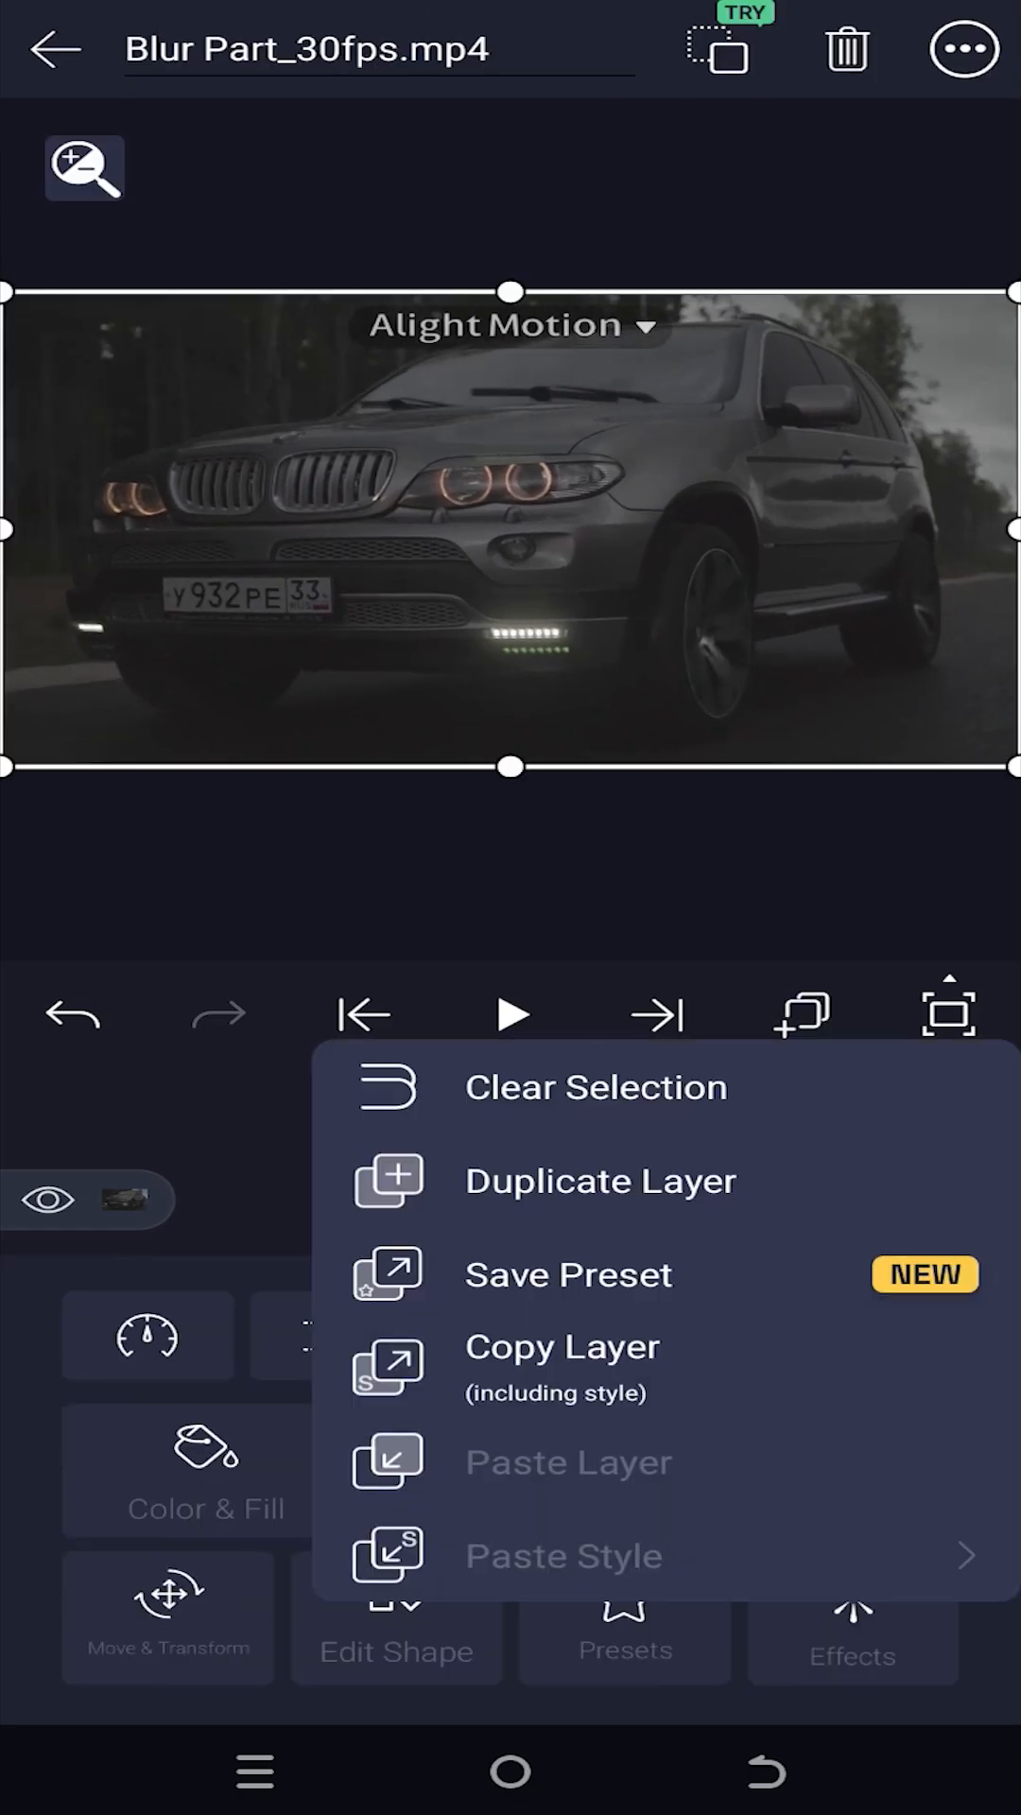
click(599, 1180)
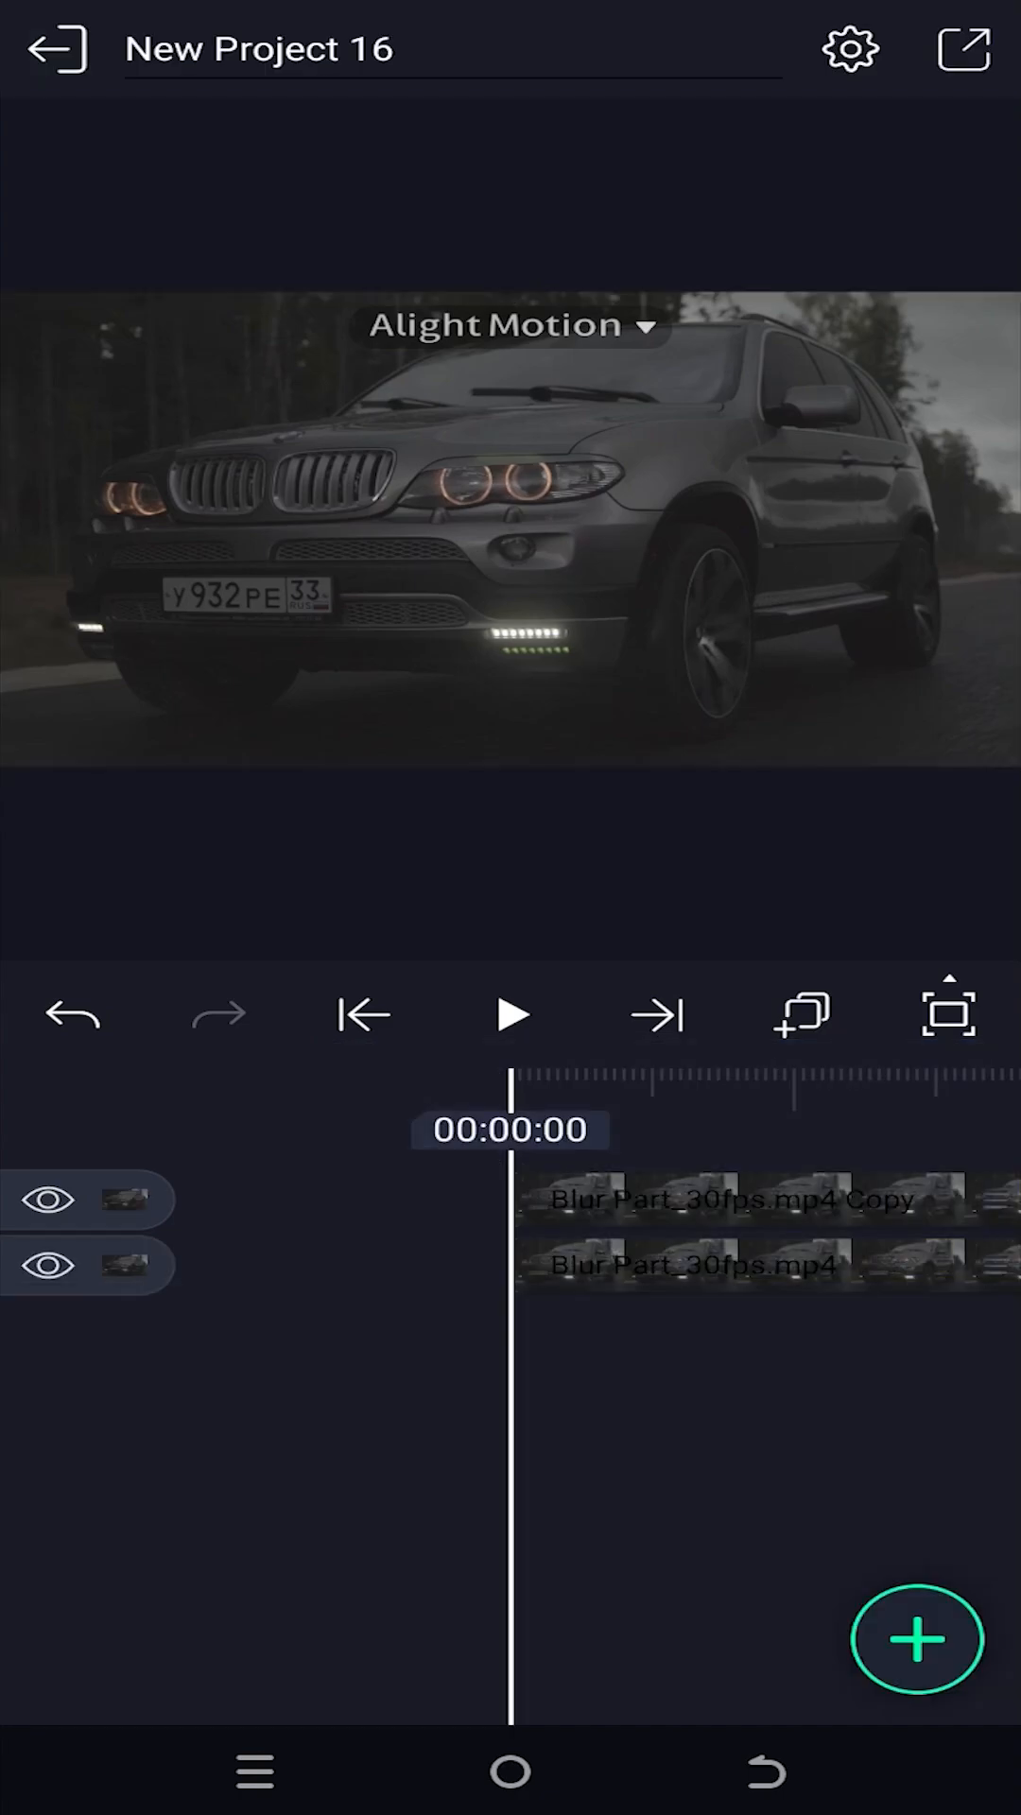
click(915, 1640)
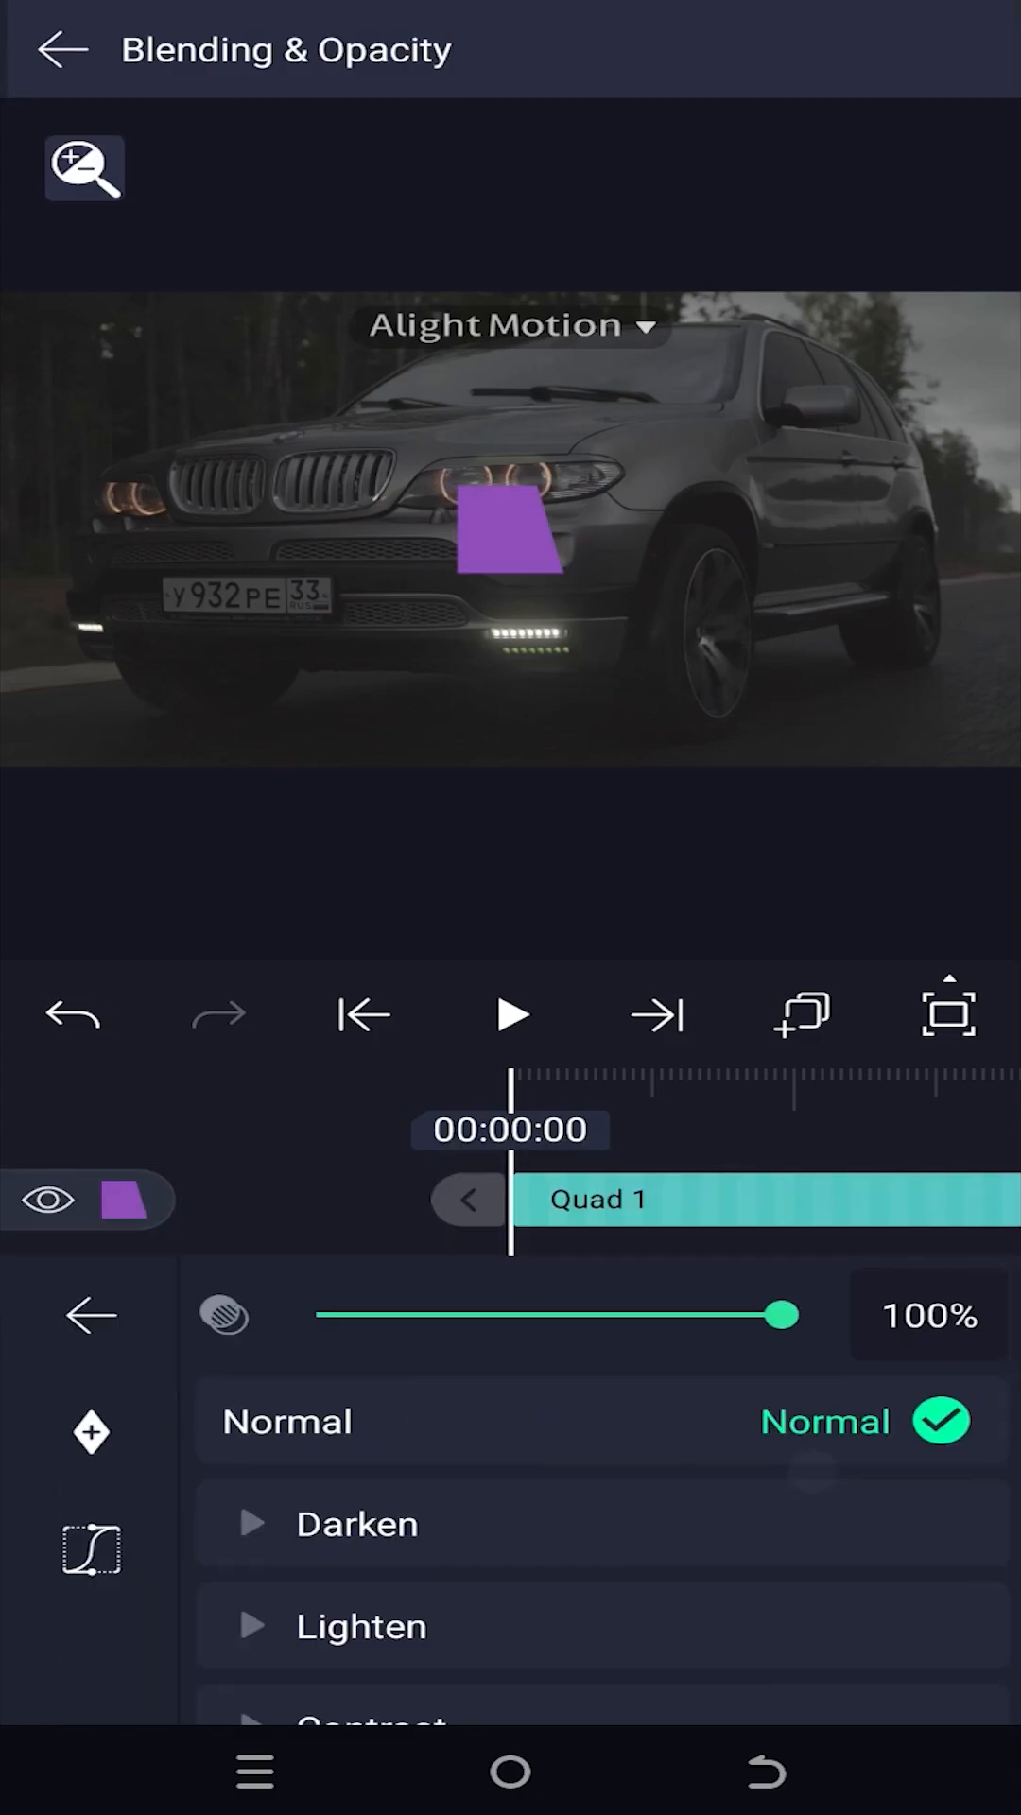
Step: Lower the quad's opacity to about 76% and move it onto the license plate
drag(790, 1314, 658, 1314)
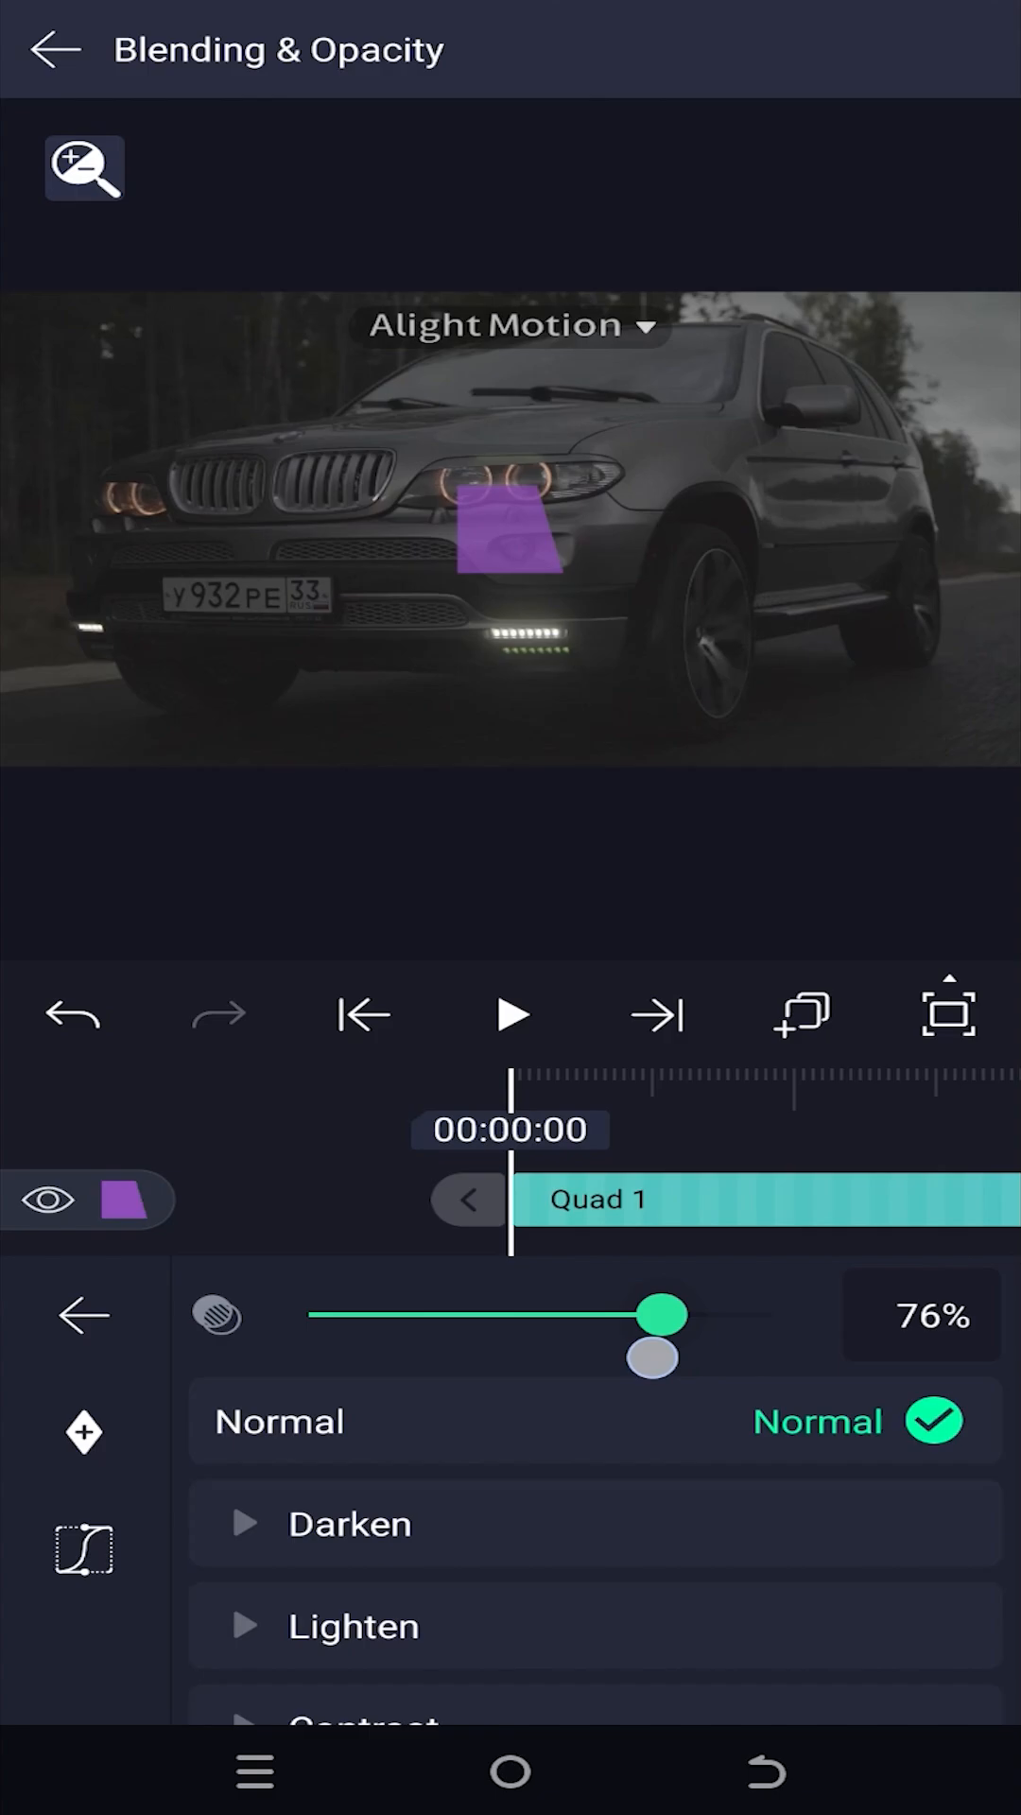
drag(665, 1314, 647, 1314)
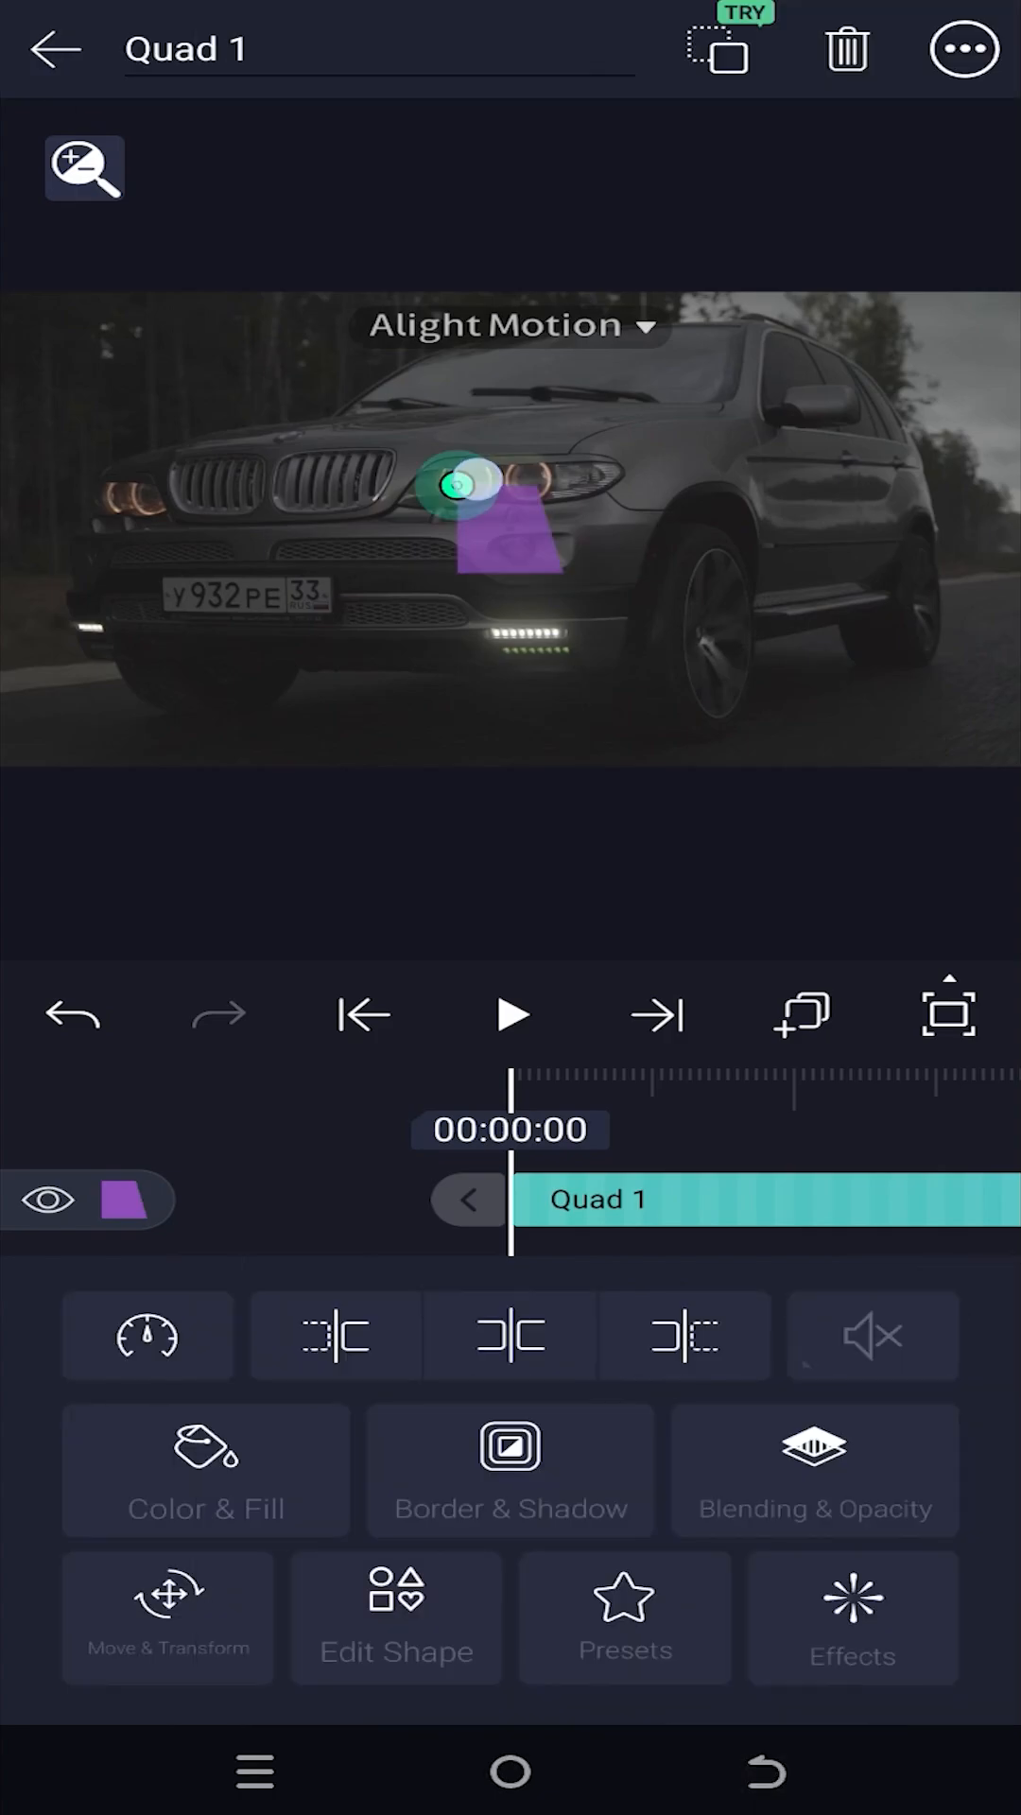
drag(457, 485, 243, 626)
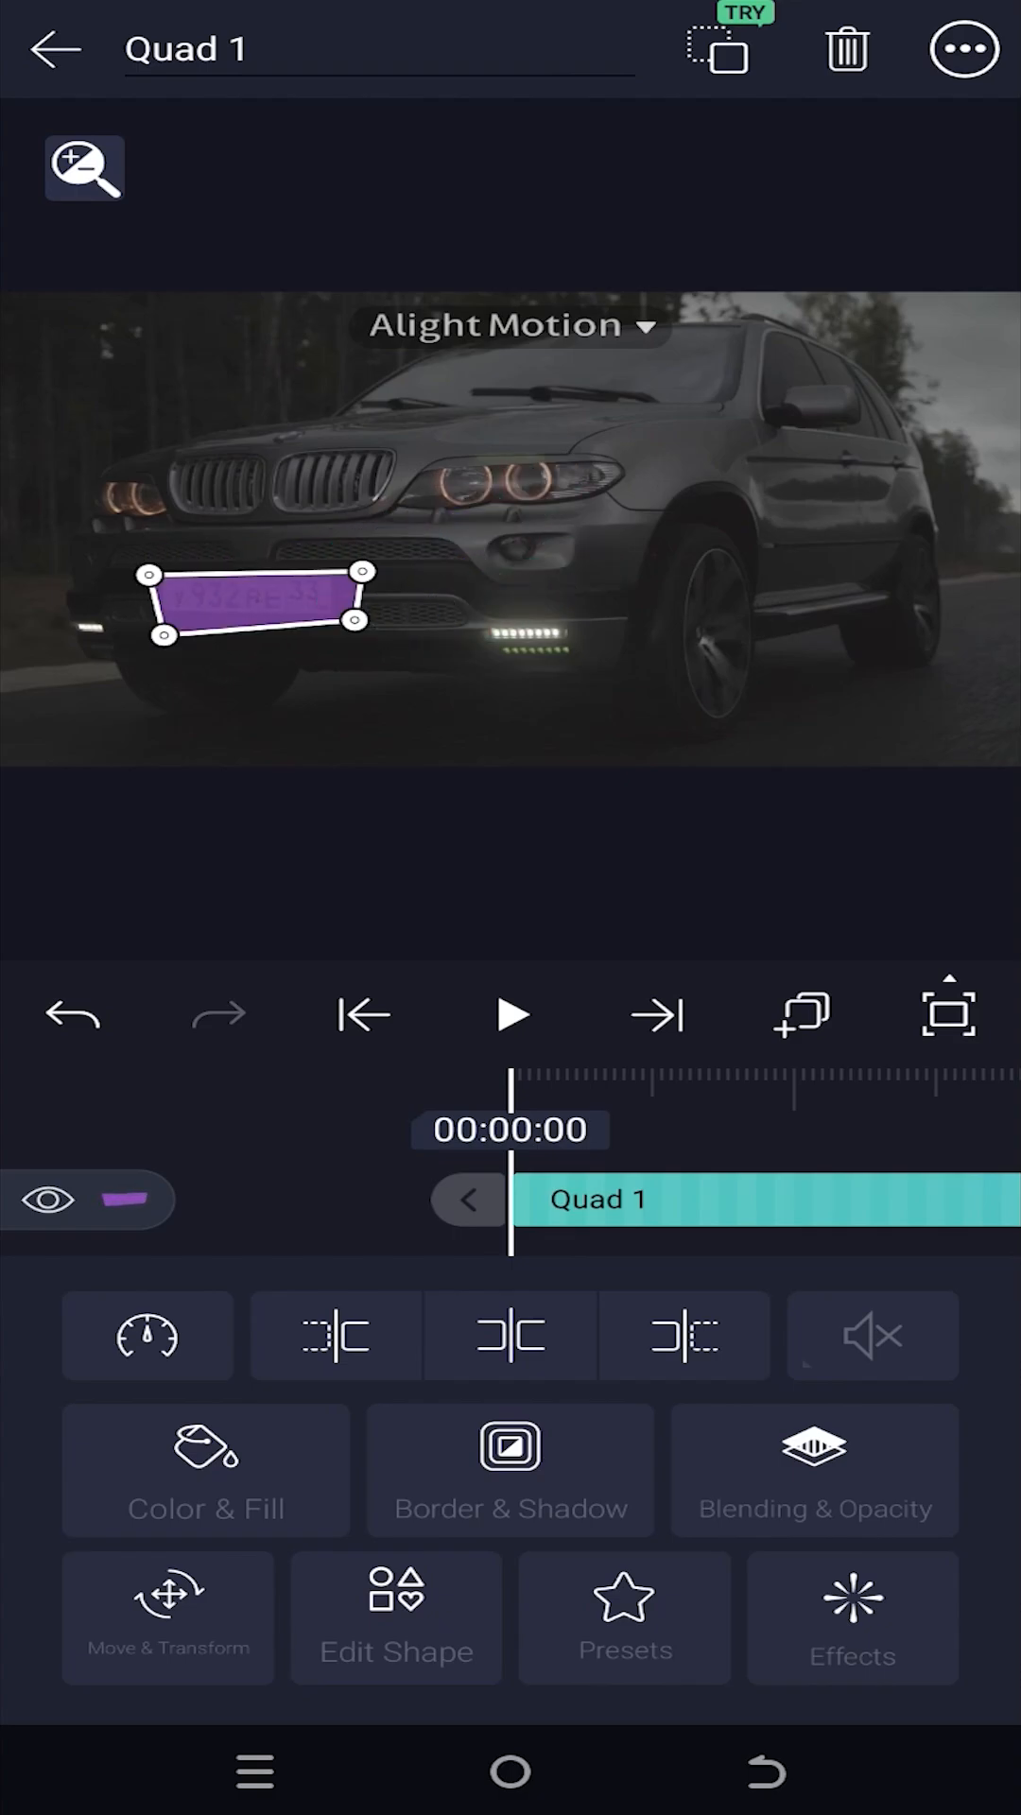
Step: Adjust Points 1–4 in Edit Shape so the quad forms a neat rectangle over the plate
click(395, 1618)
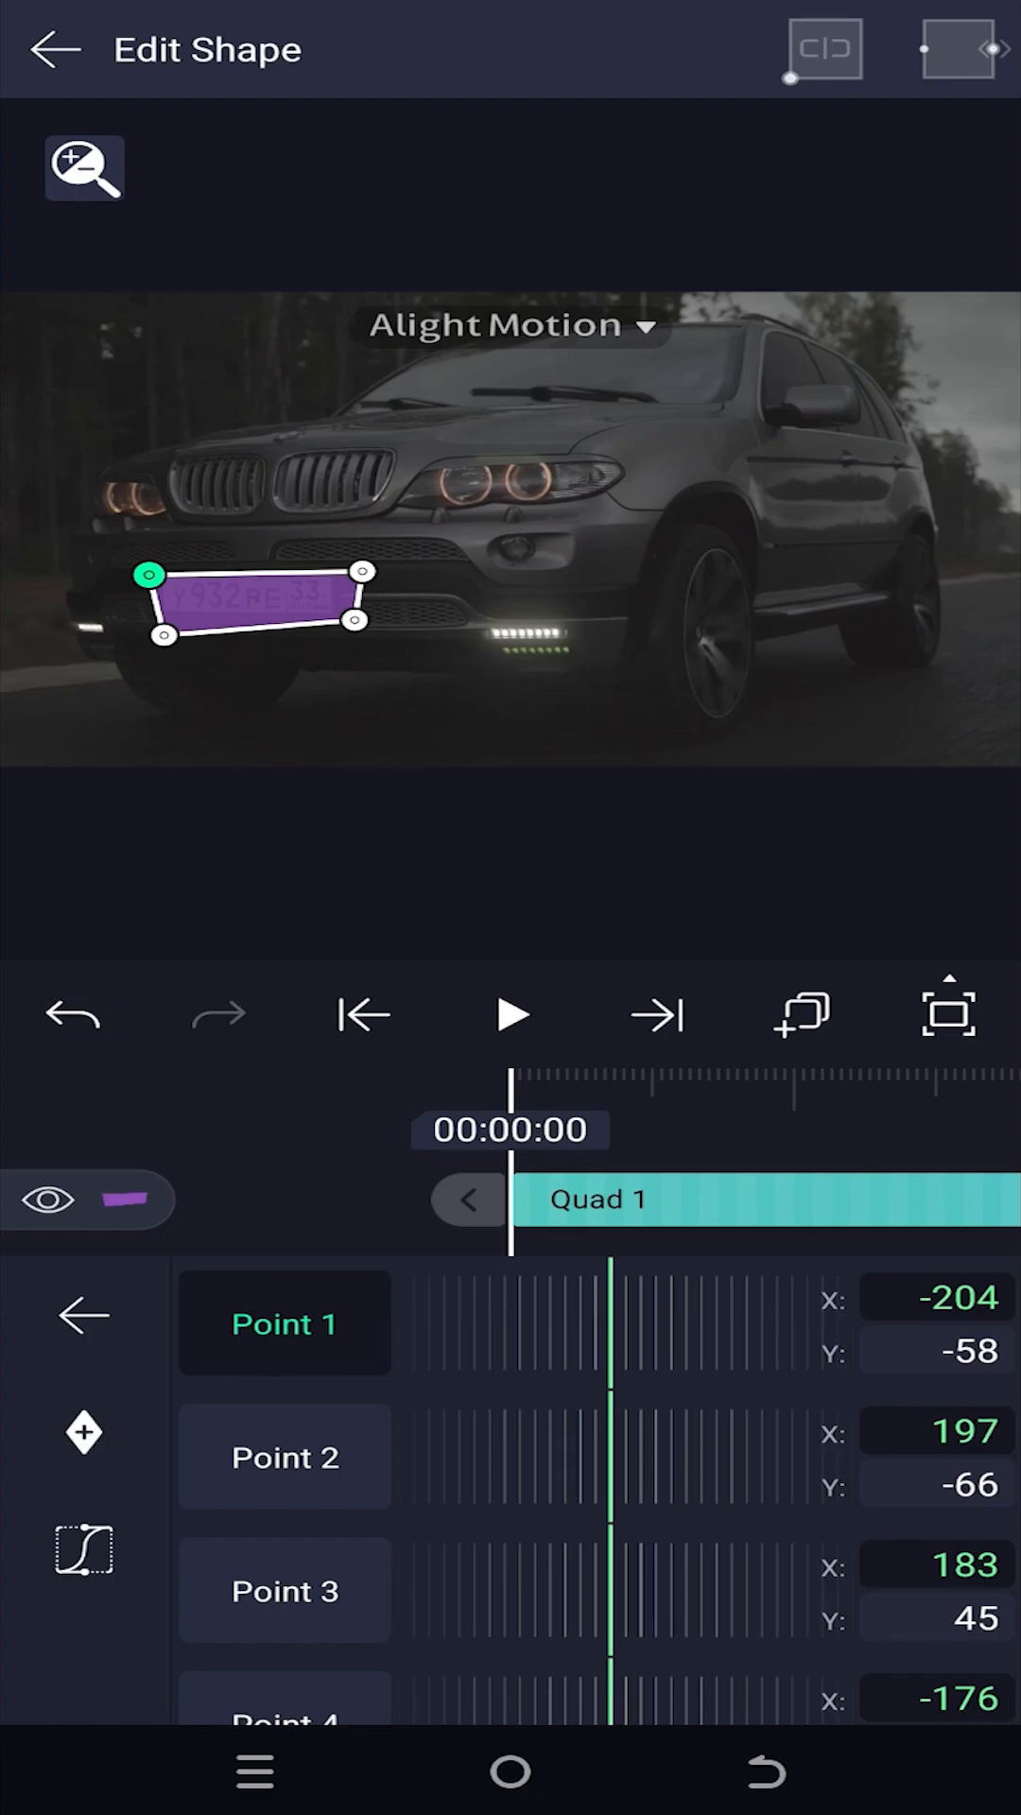
click(361, 605)
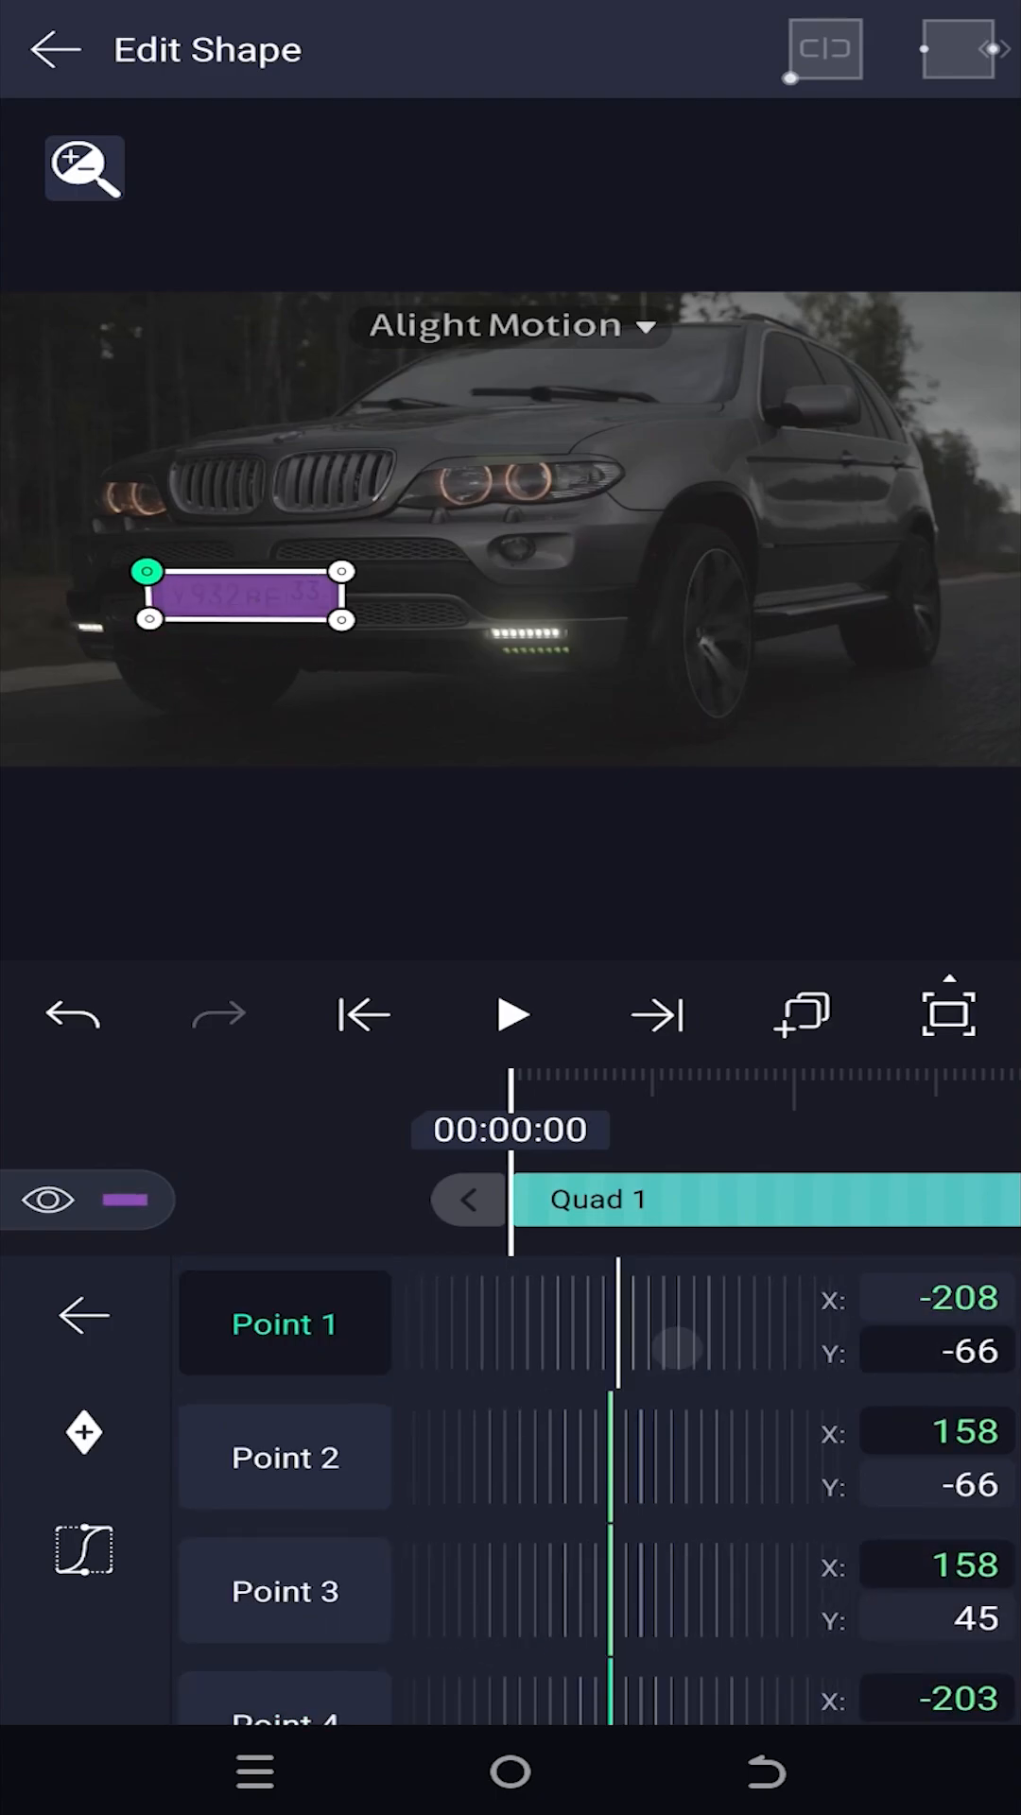
click(53, 49)
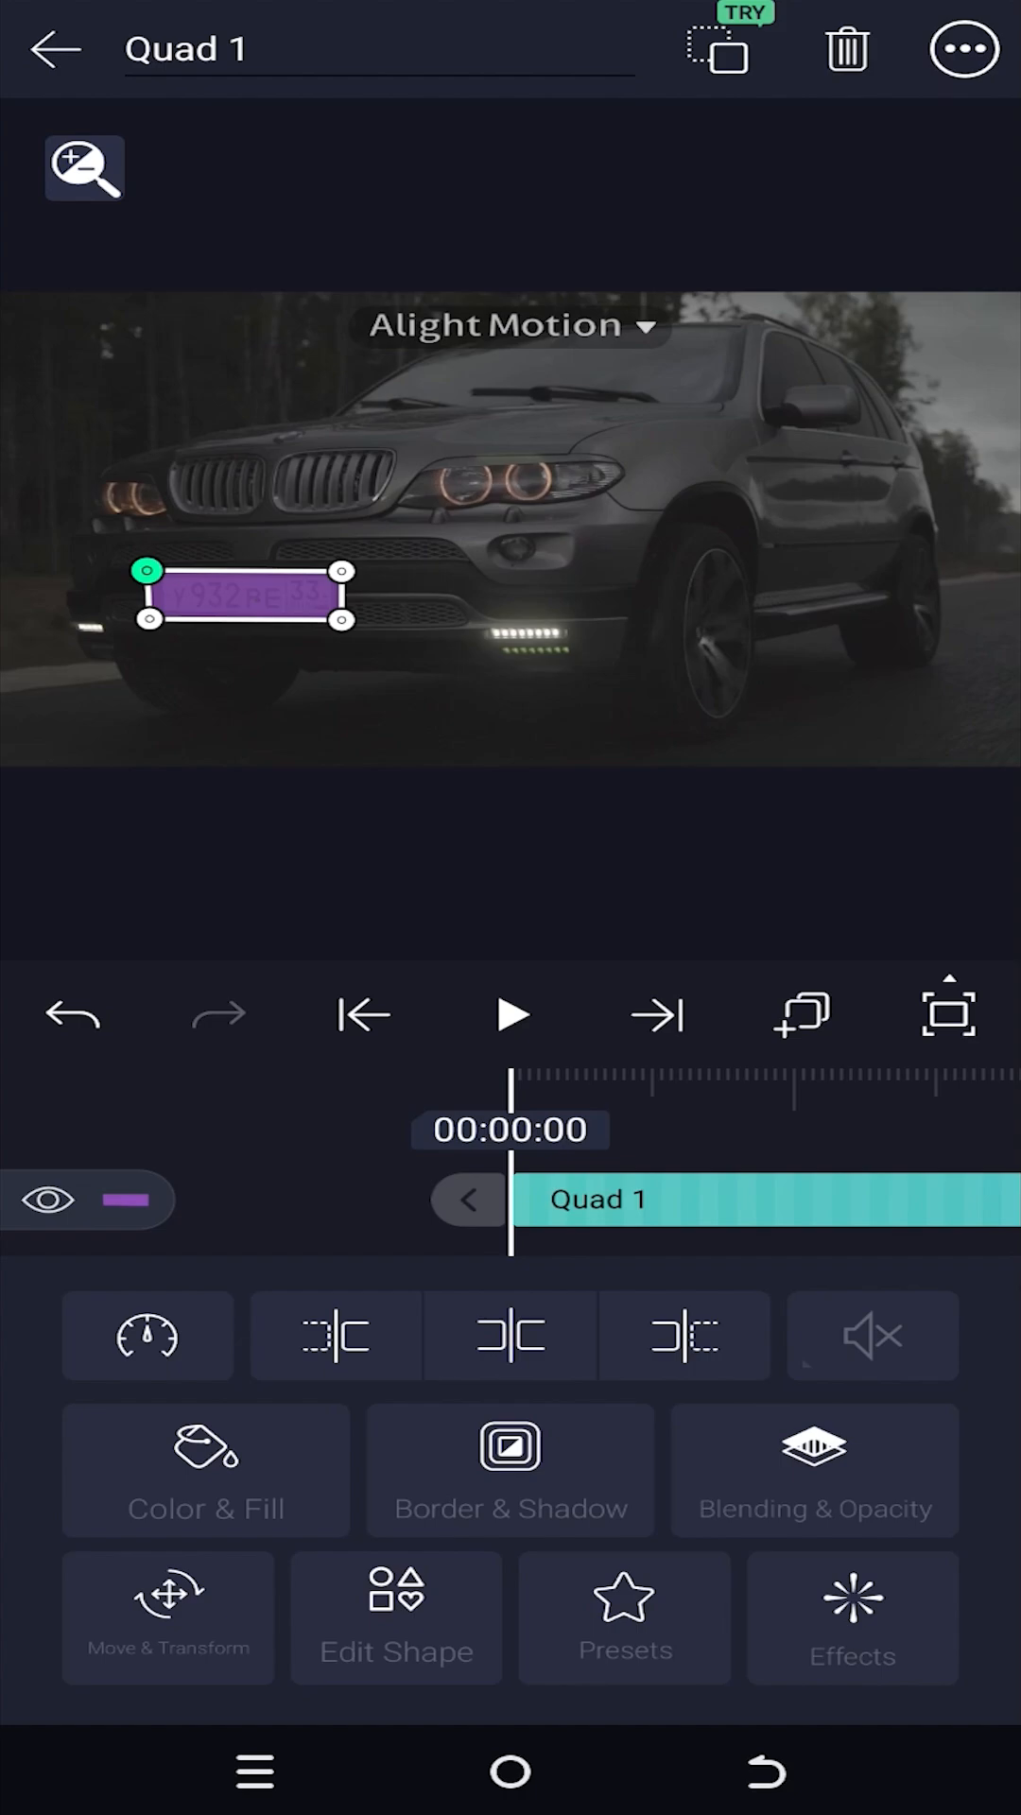
click(168, 1617)
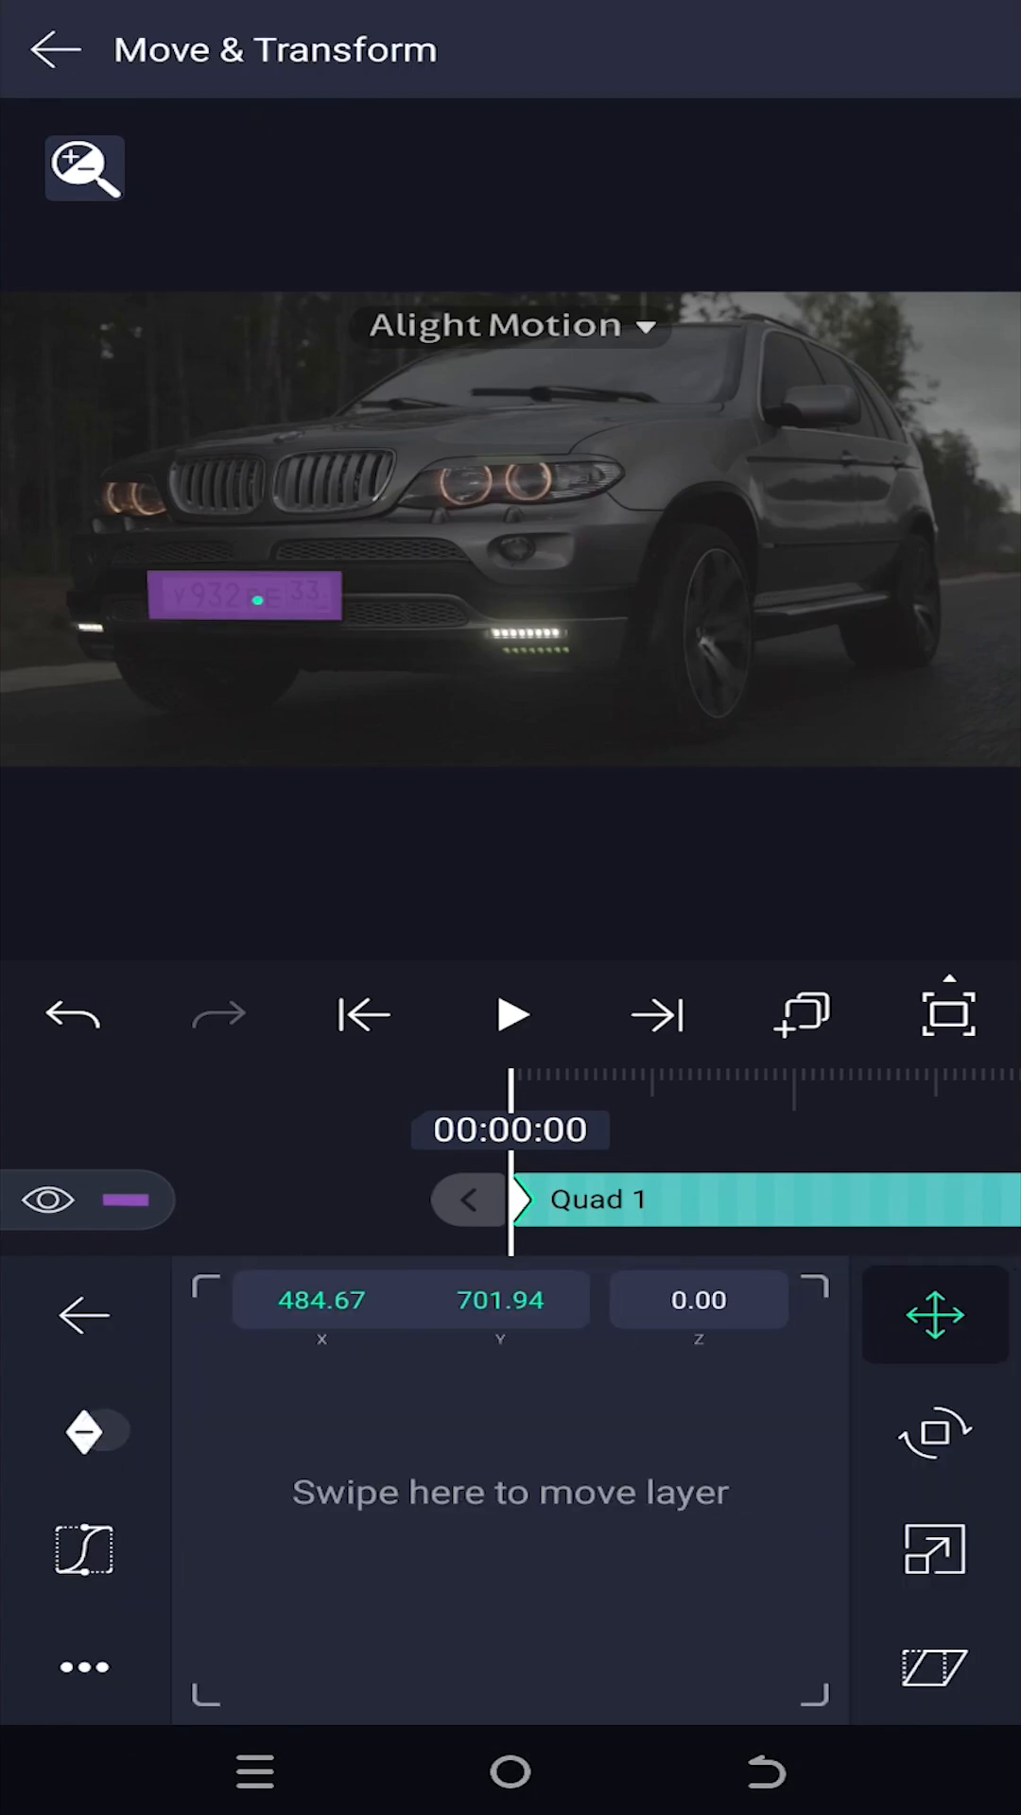
Step: Keyframe the rectangle's position and size along the timeline so it follows the plate
click(932, 1554)
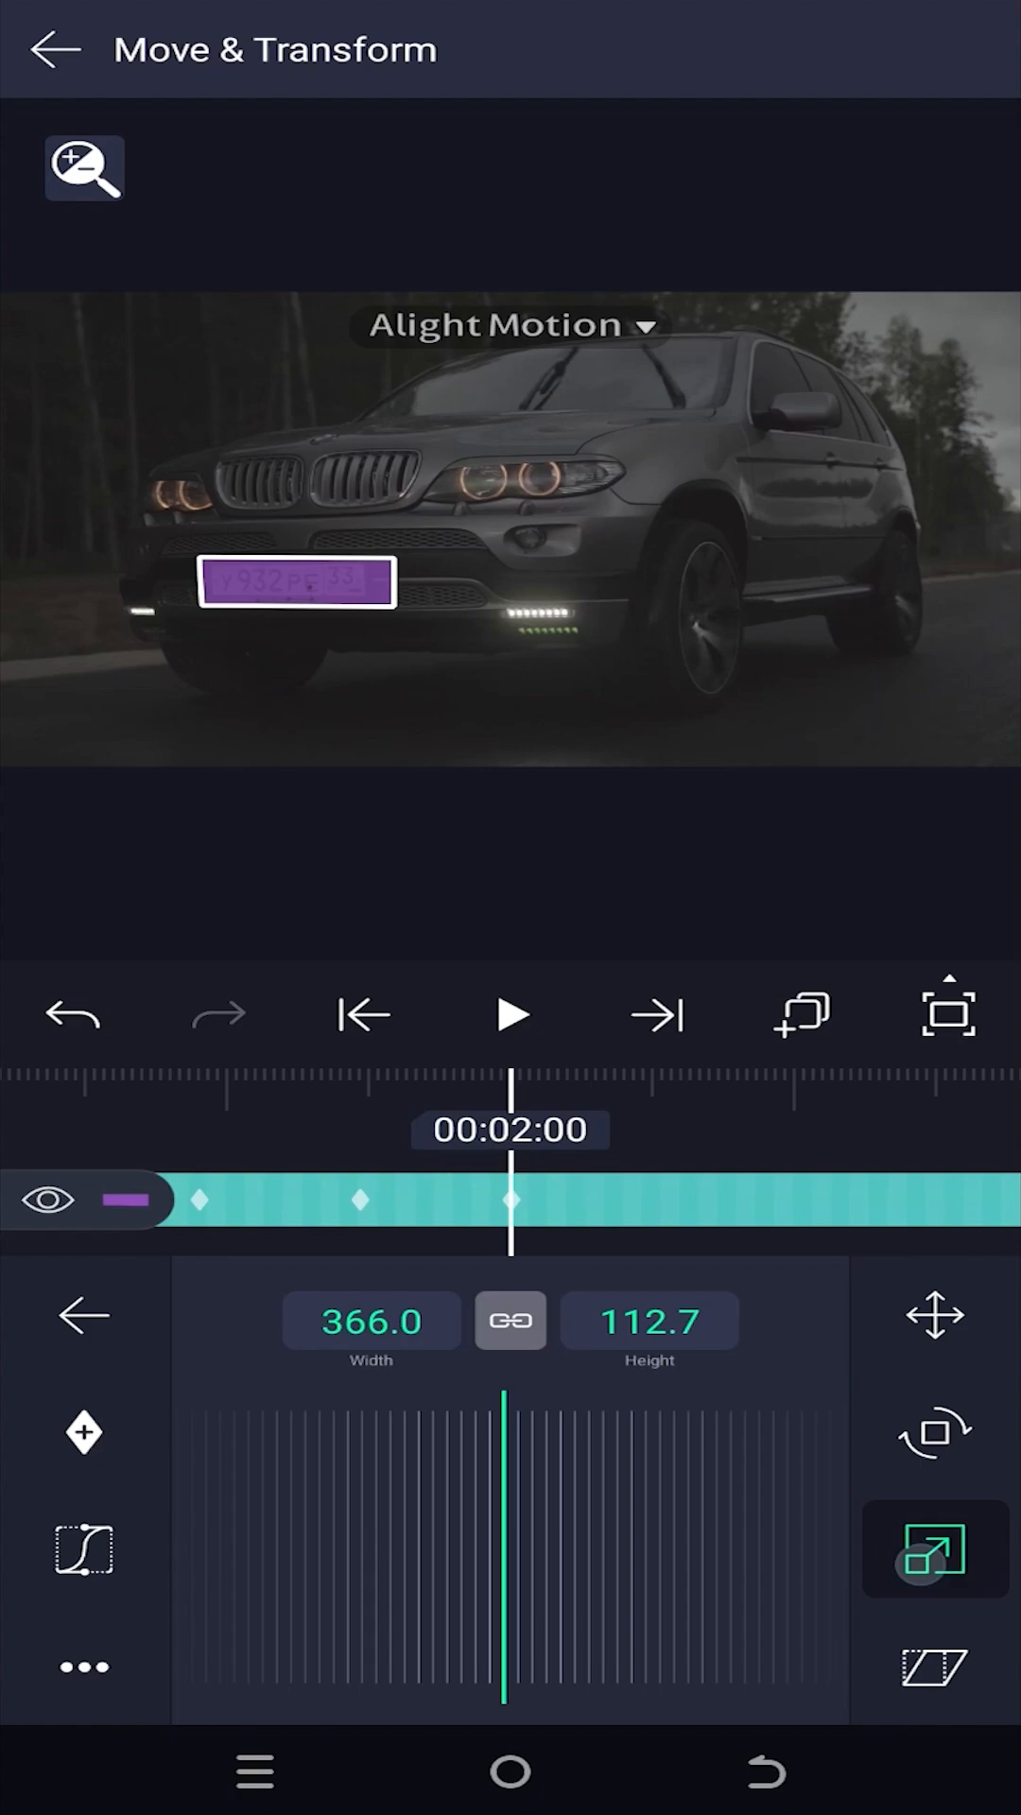
click(82, 1433)
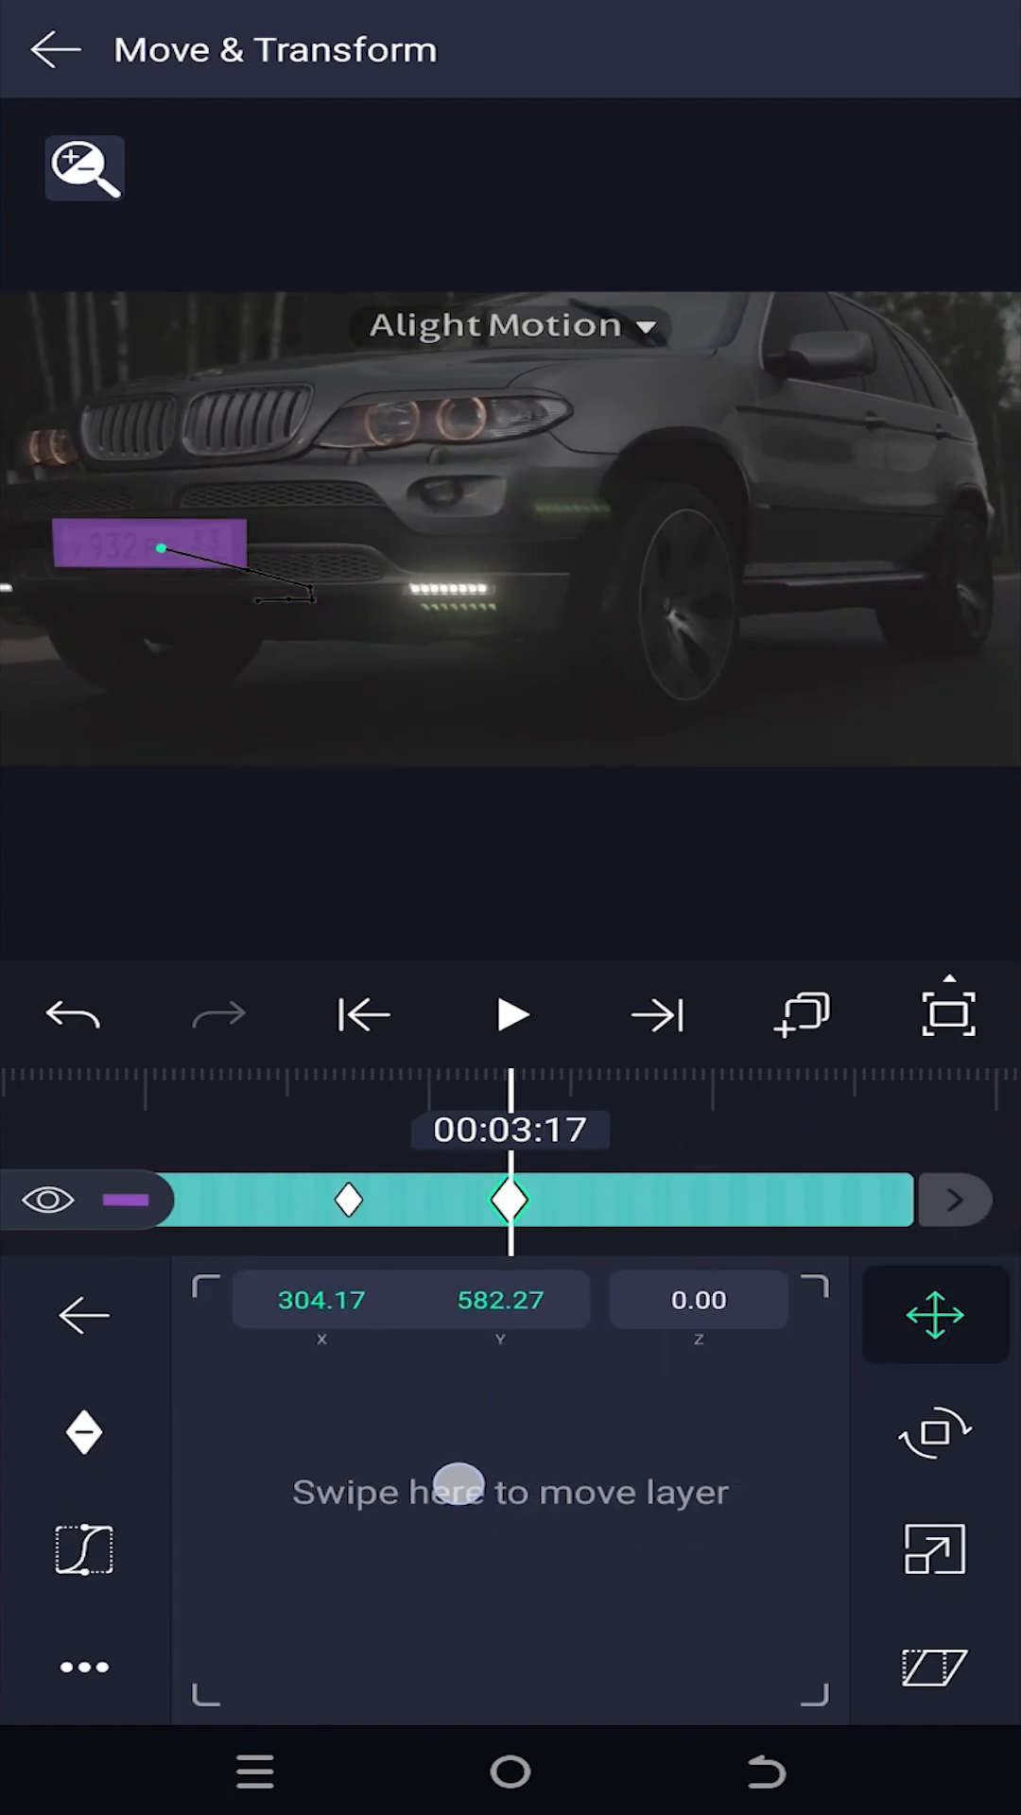
click(934, 1548)
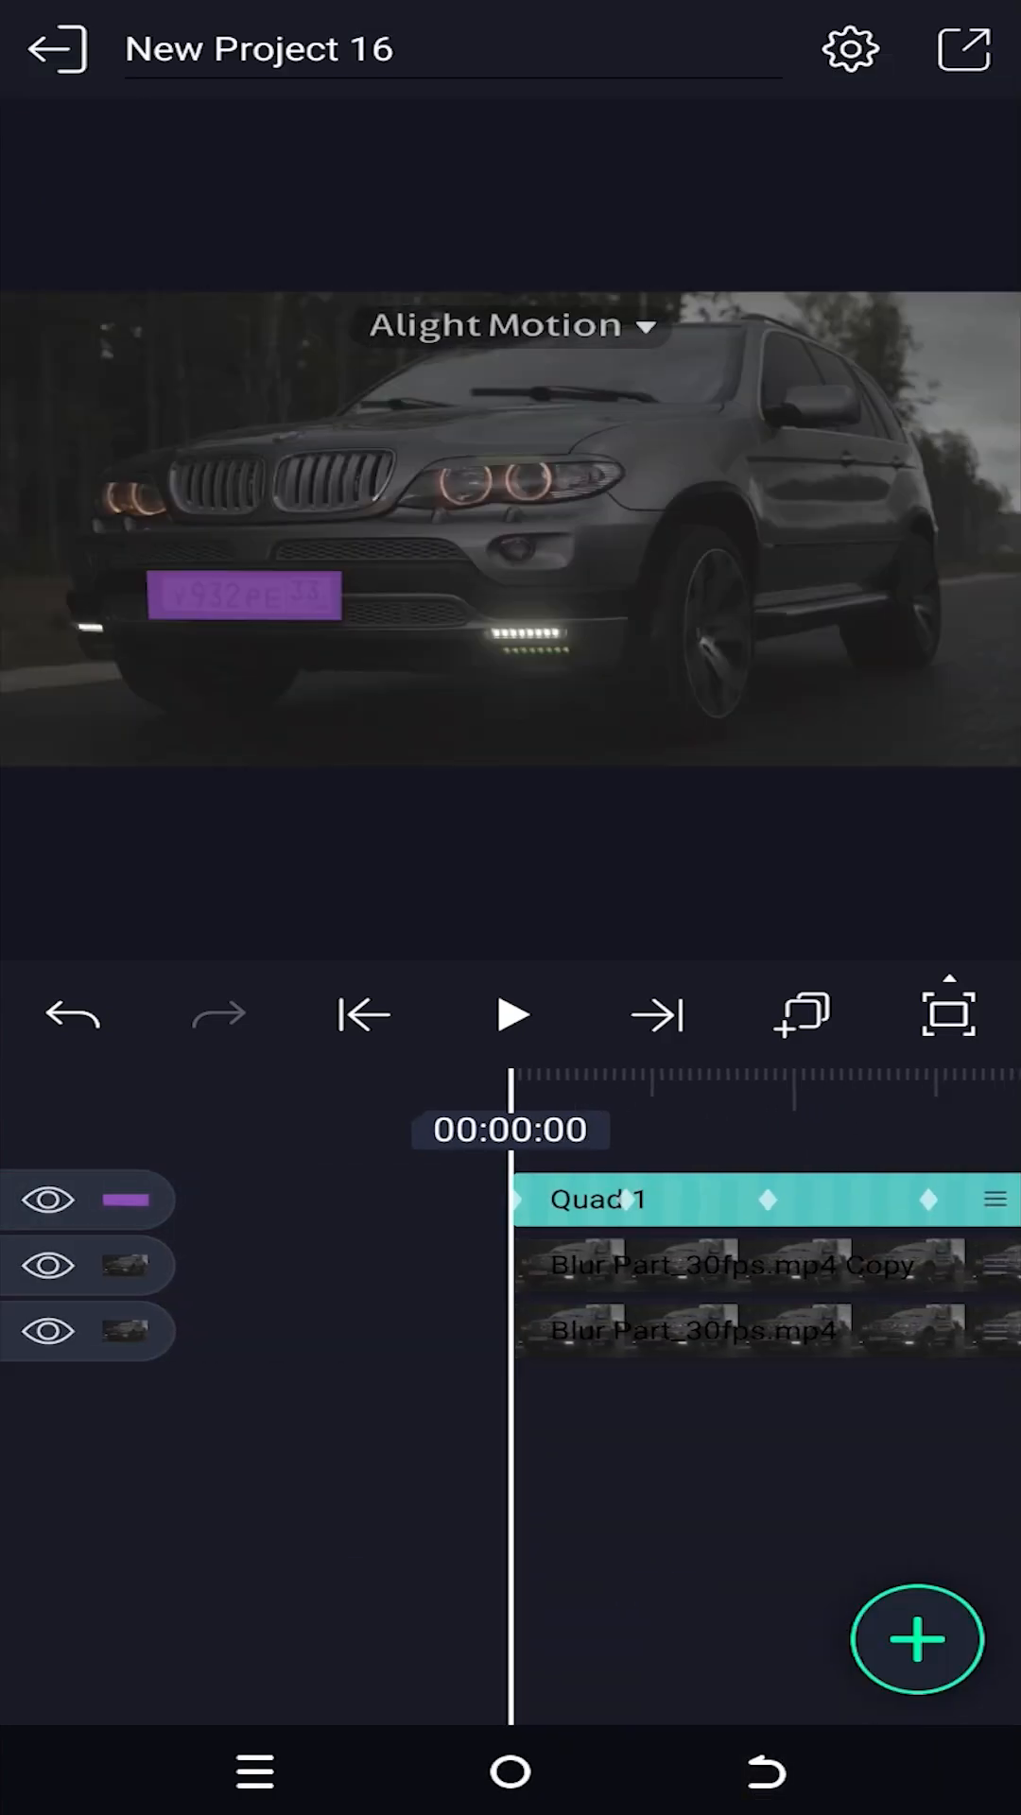
Step: Set the copied clip as a clipping mask to Quad 1 via Blending & Opacity
click(511, 1015)
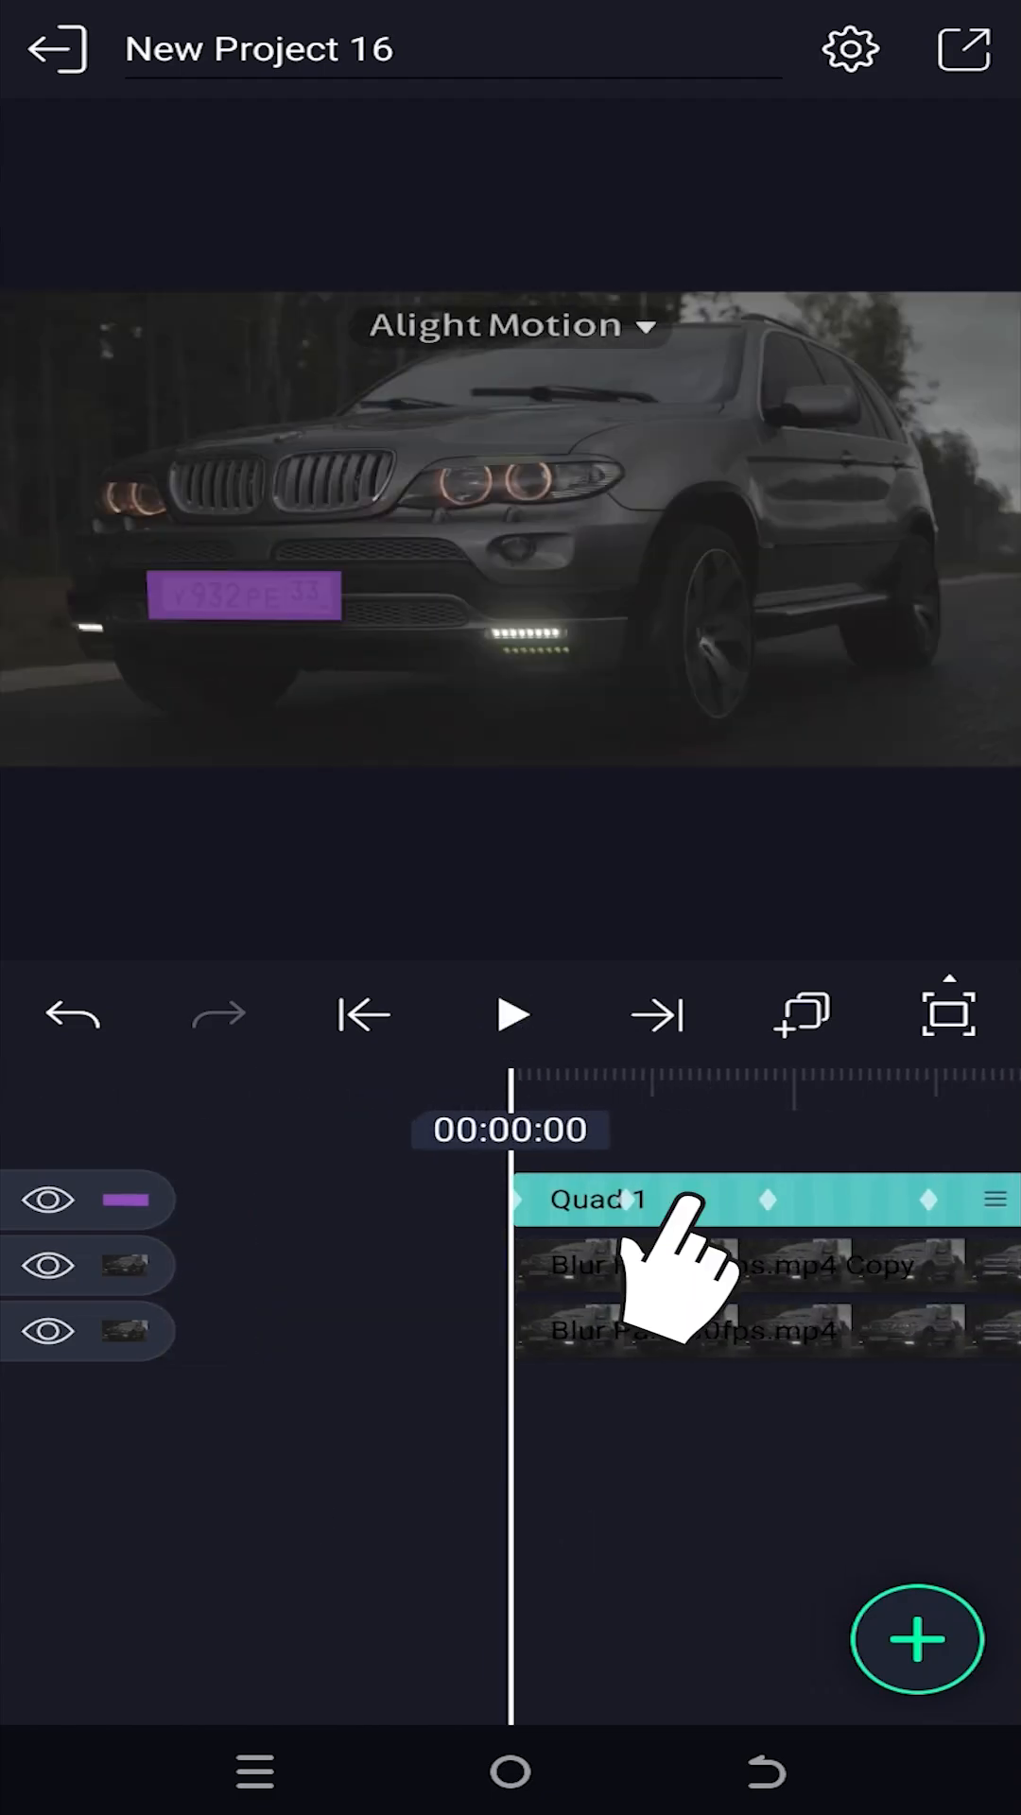
click(599, 1199)
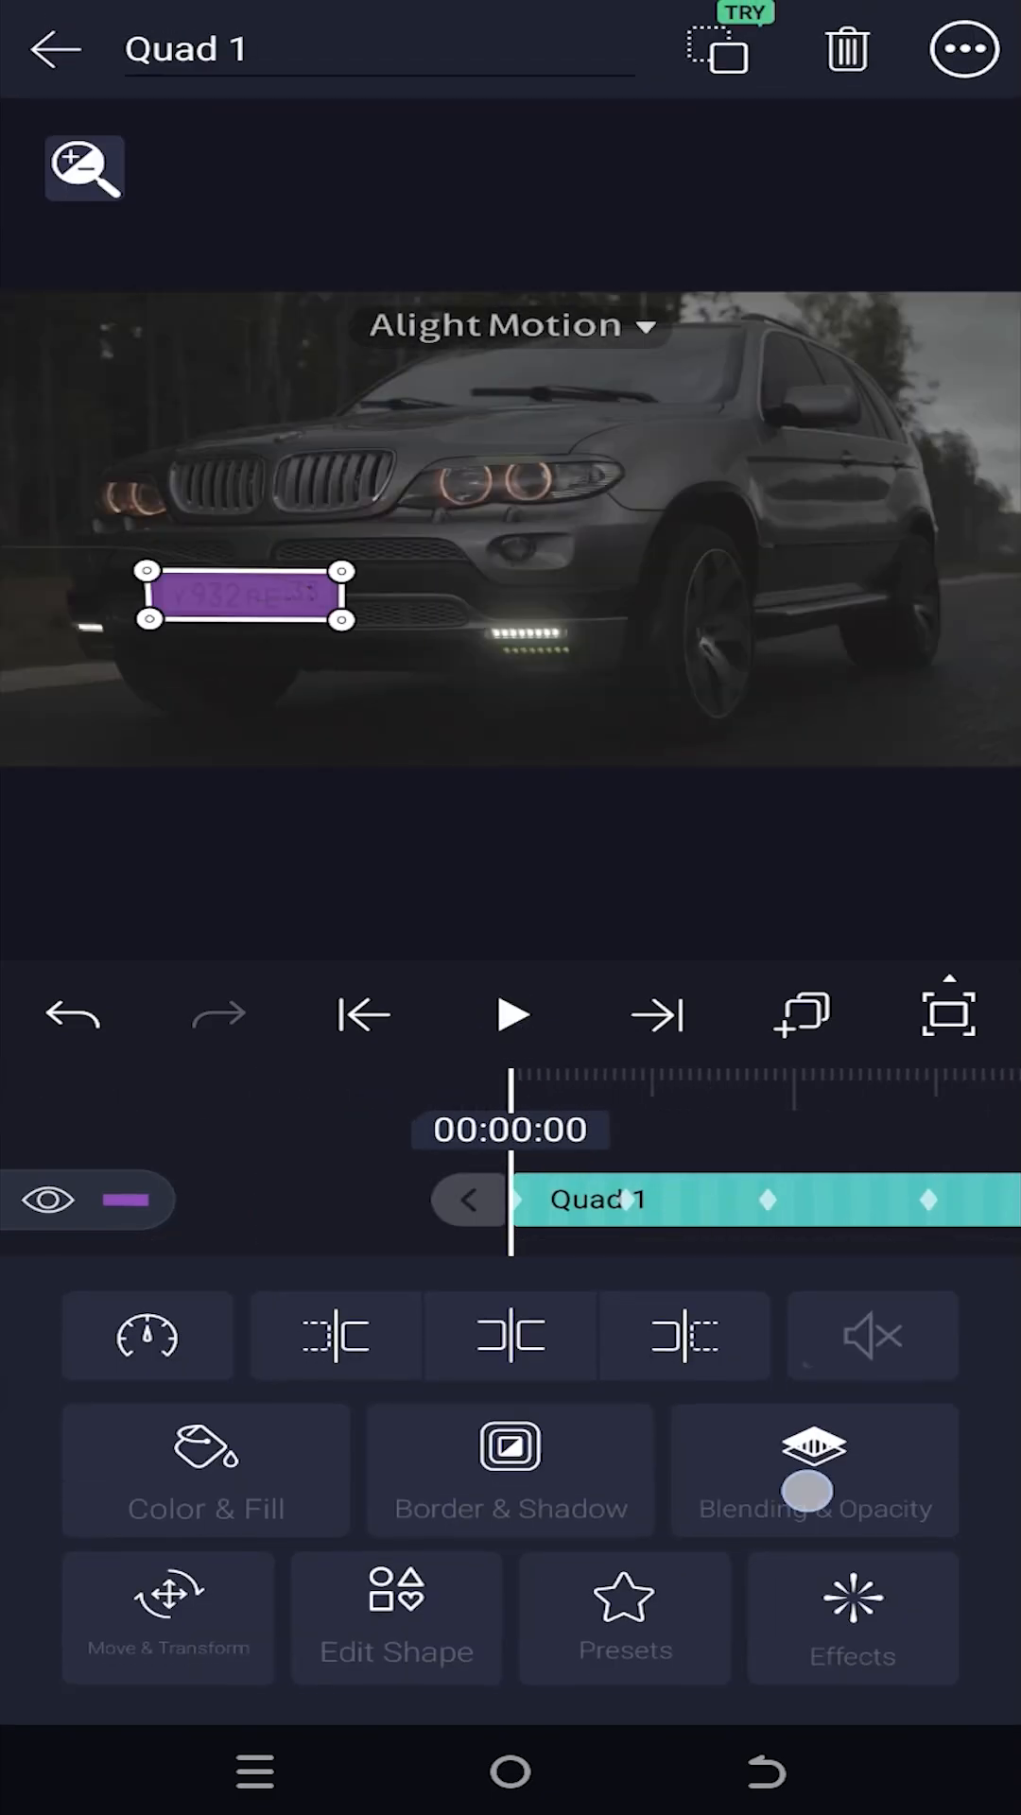
click(813, 1471)
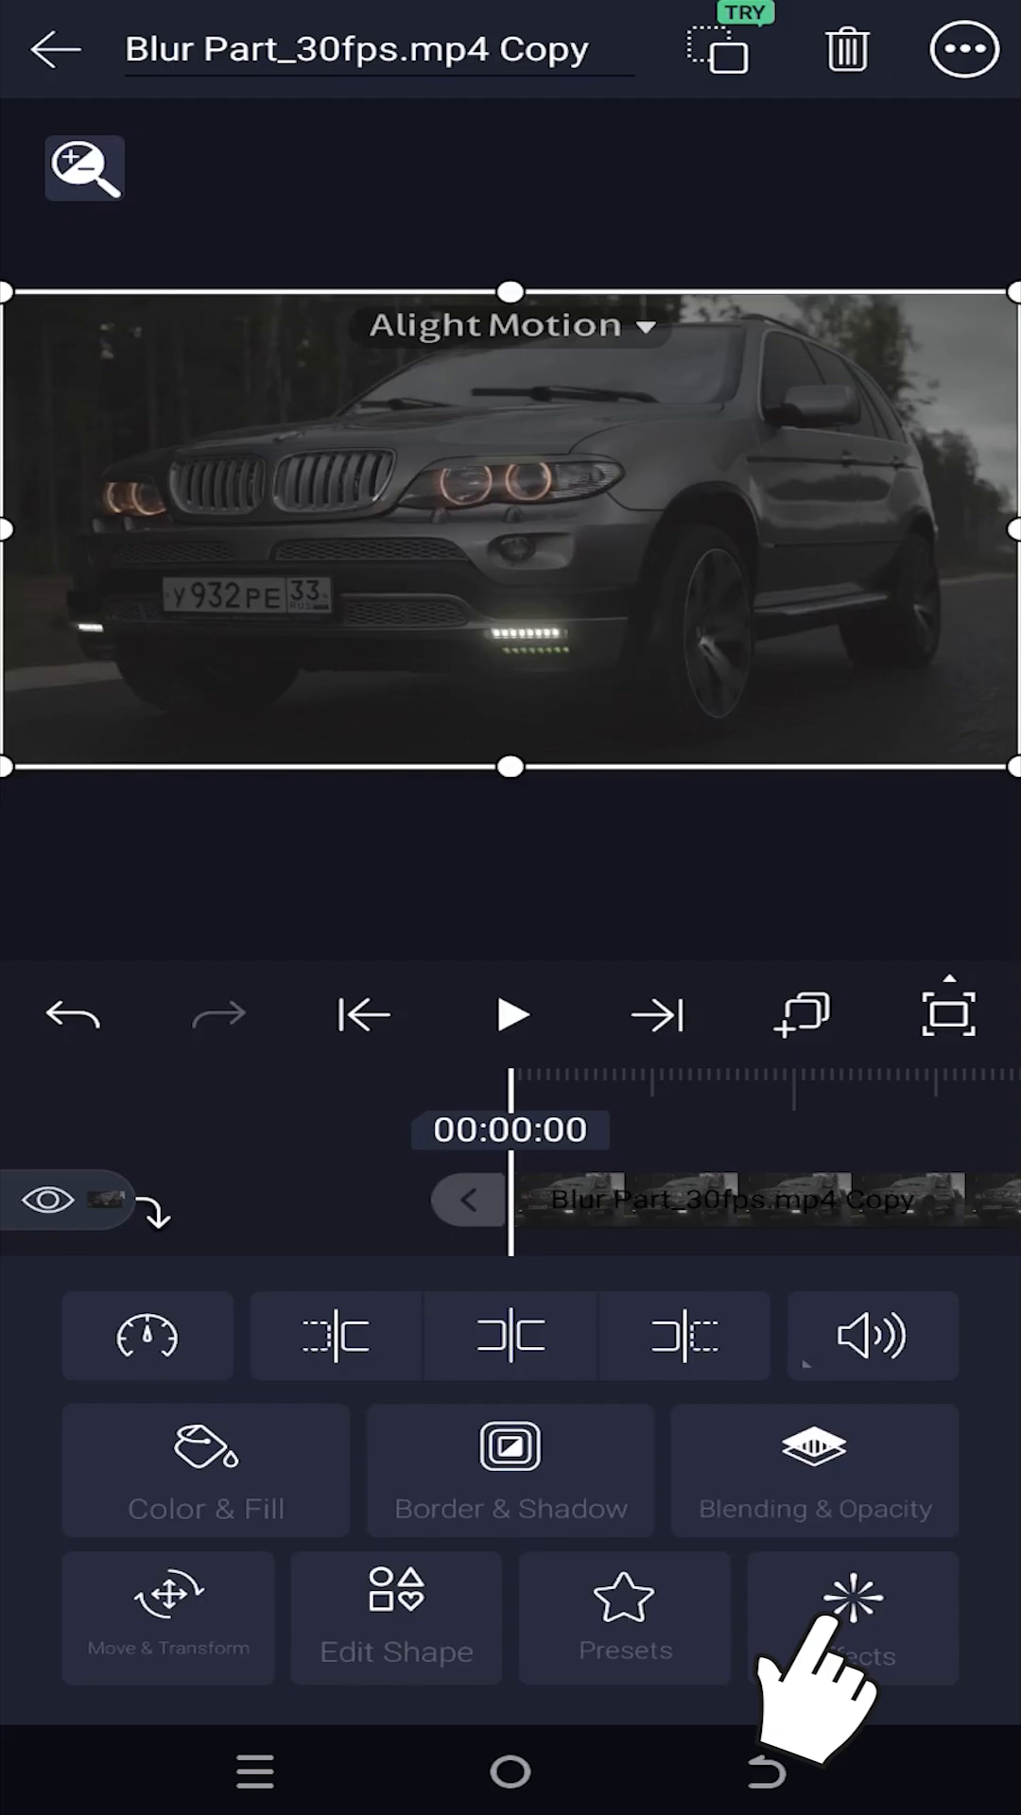
Step: Add a Gaussian Blur with Standard Settings to the masked copy and return to the timeline
click(853, 1618)
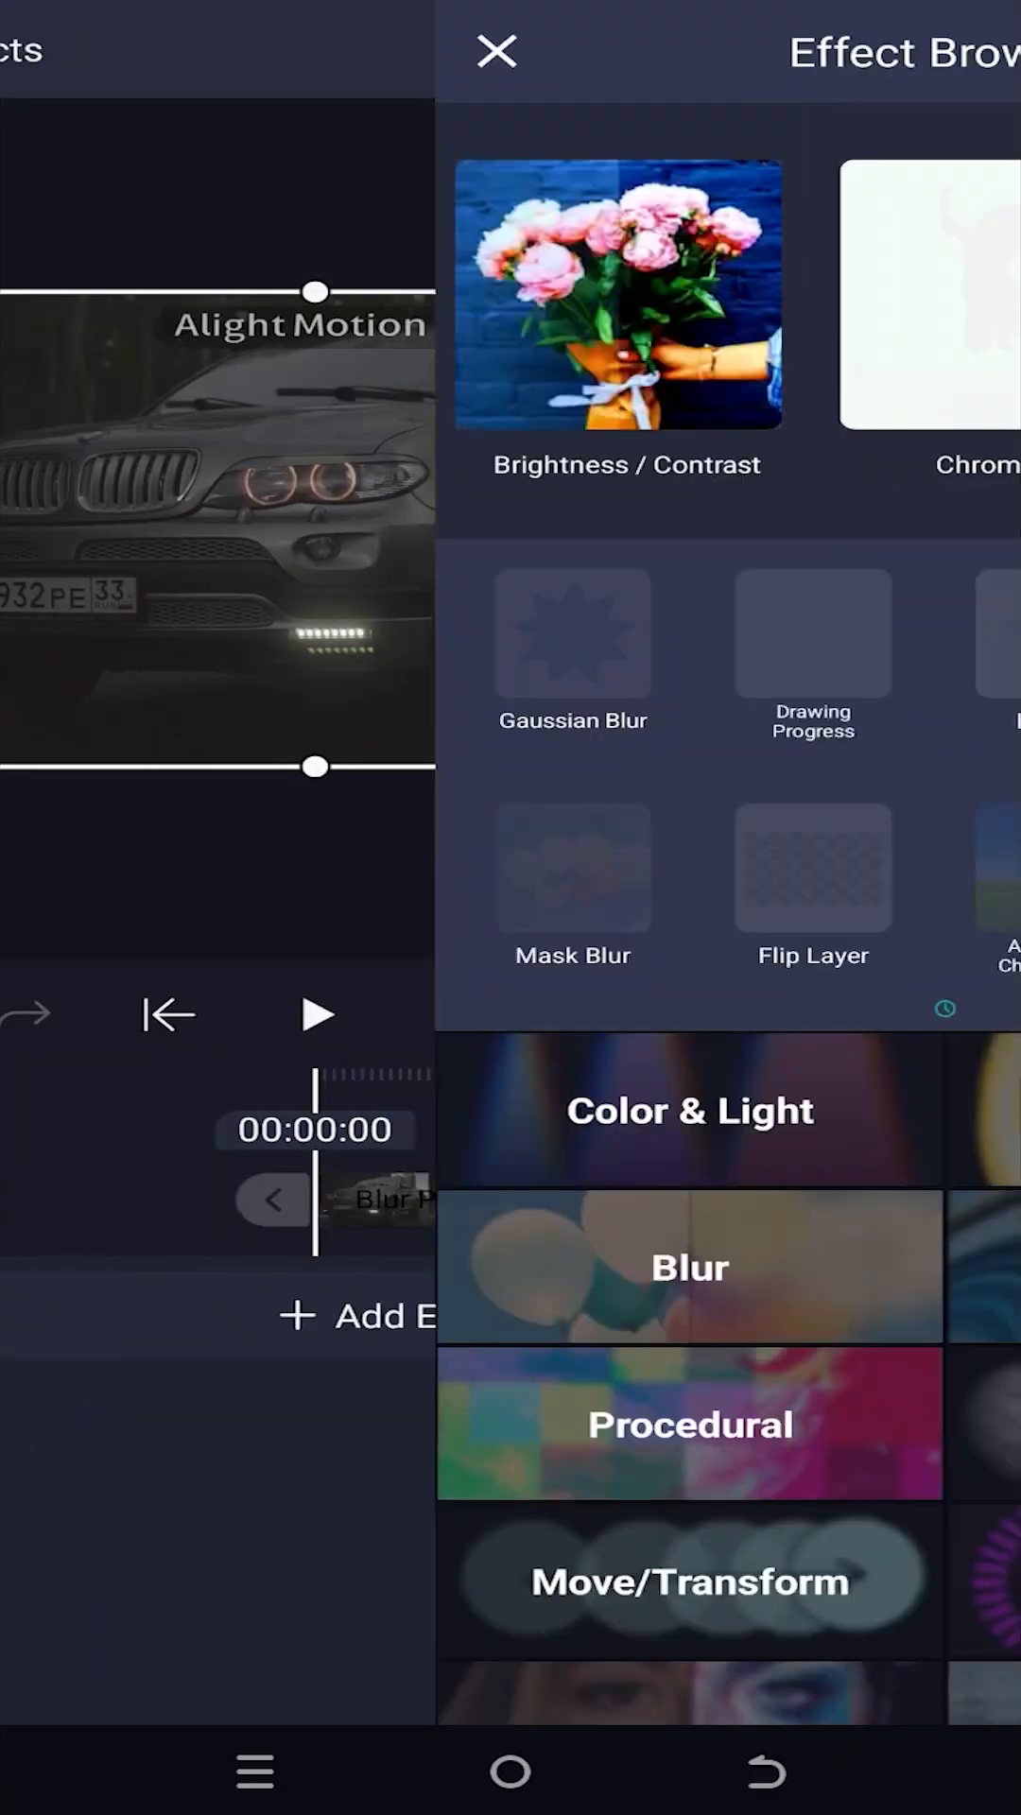
click(690, 1266)
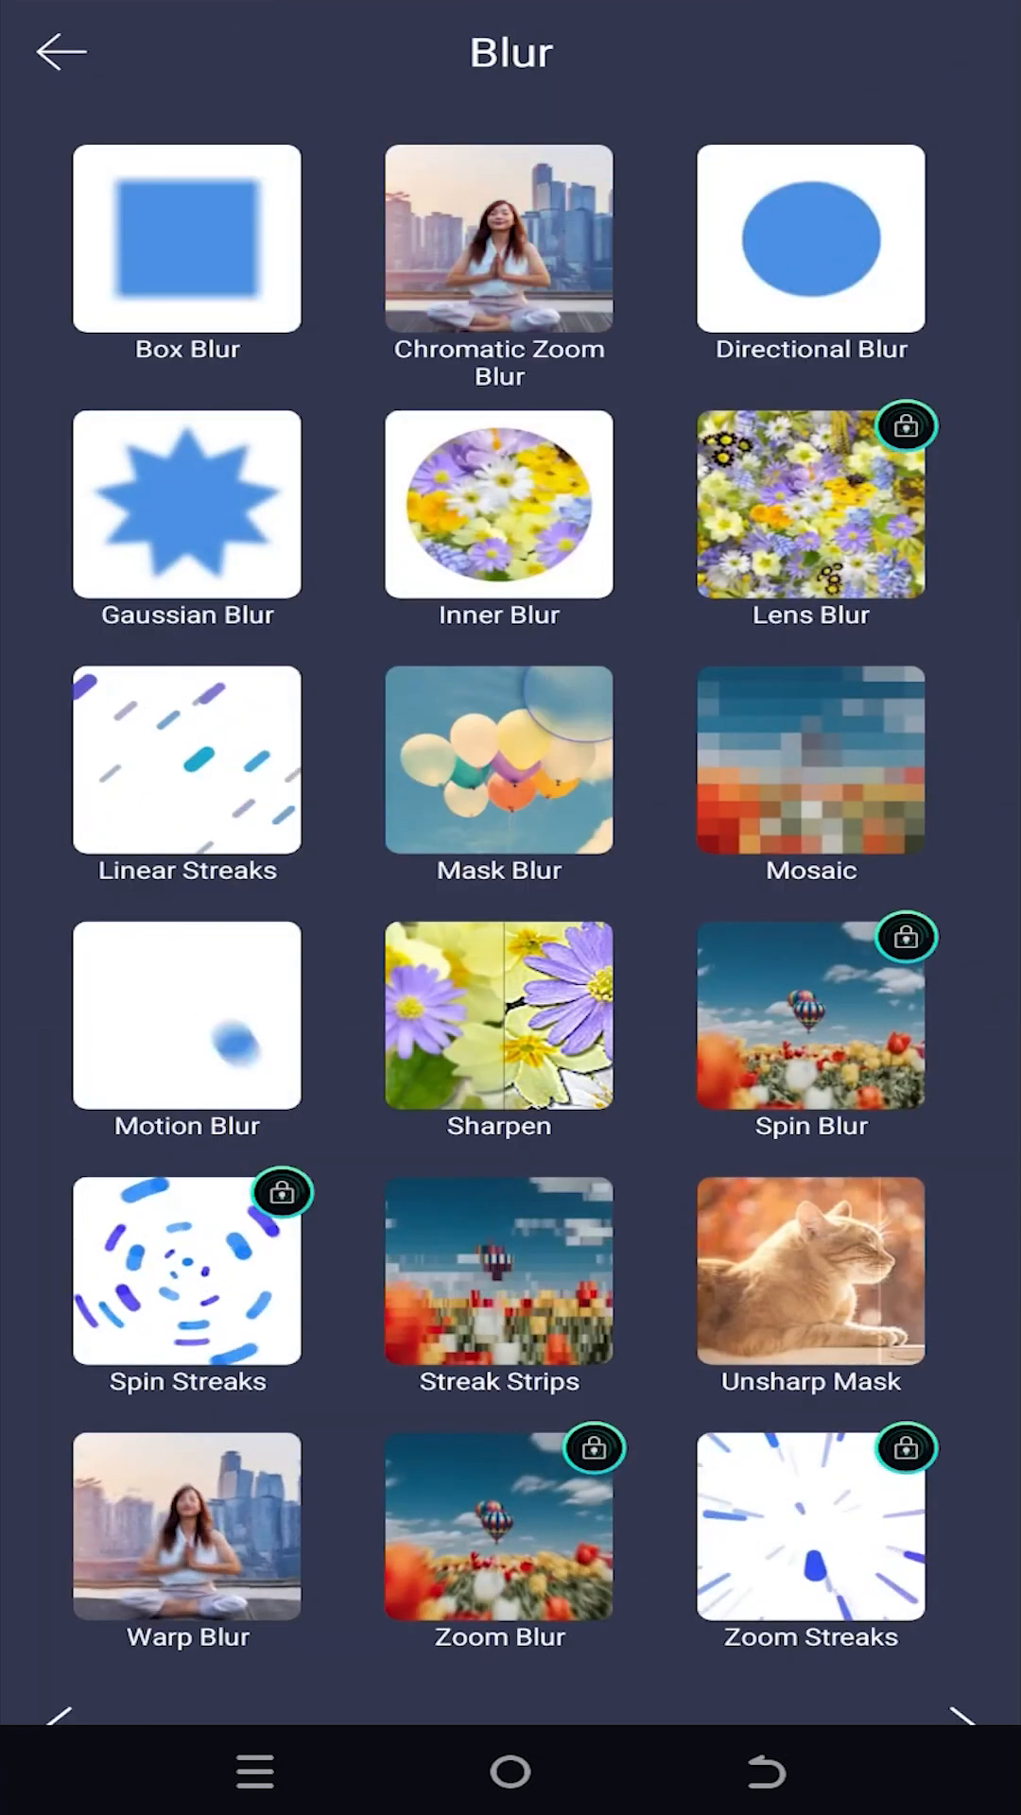
click(185, 503)
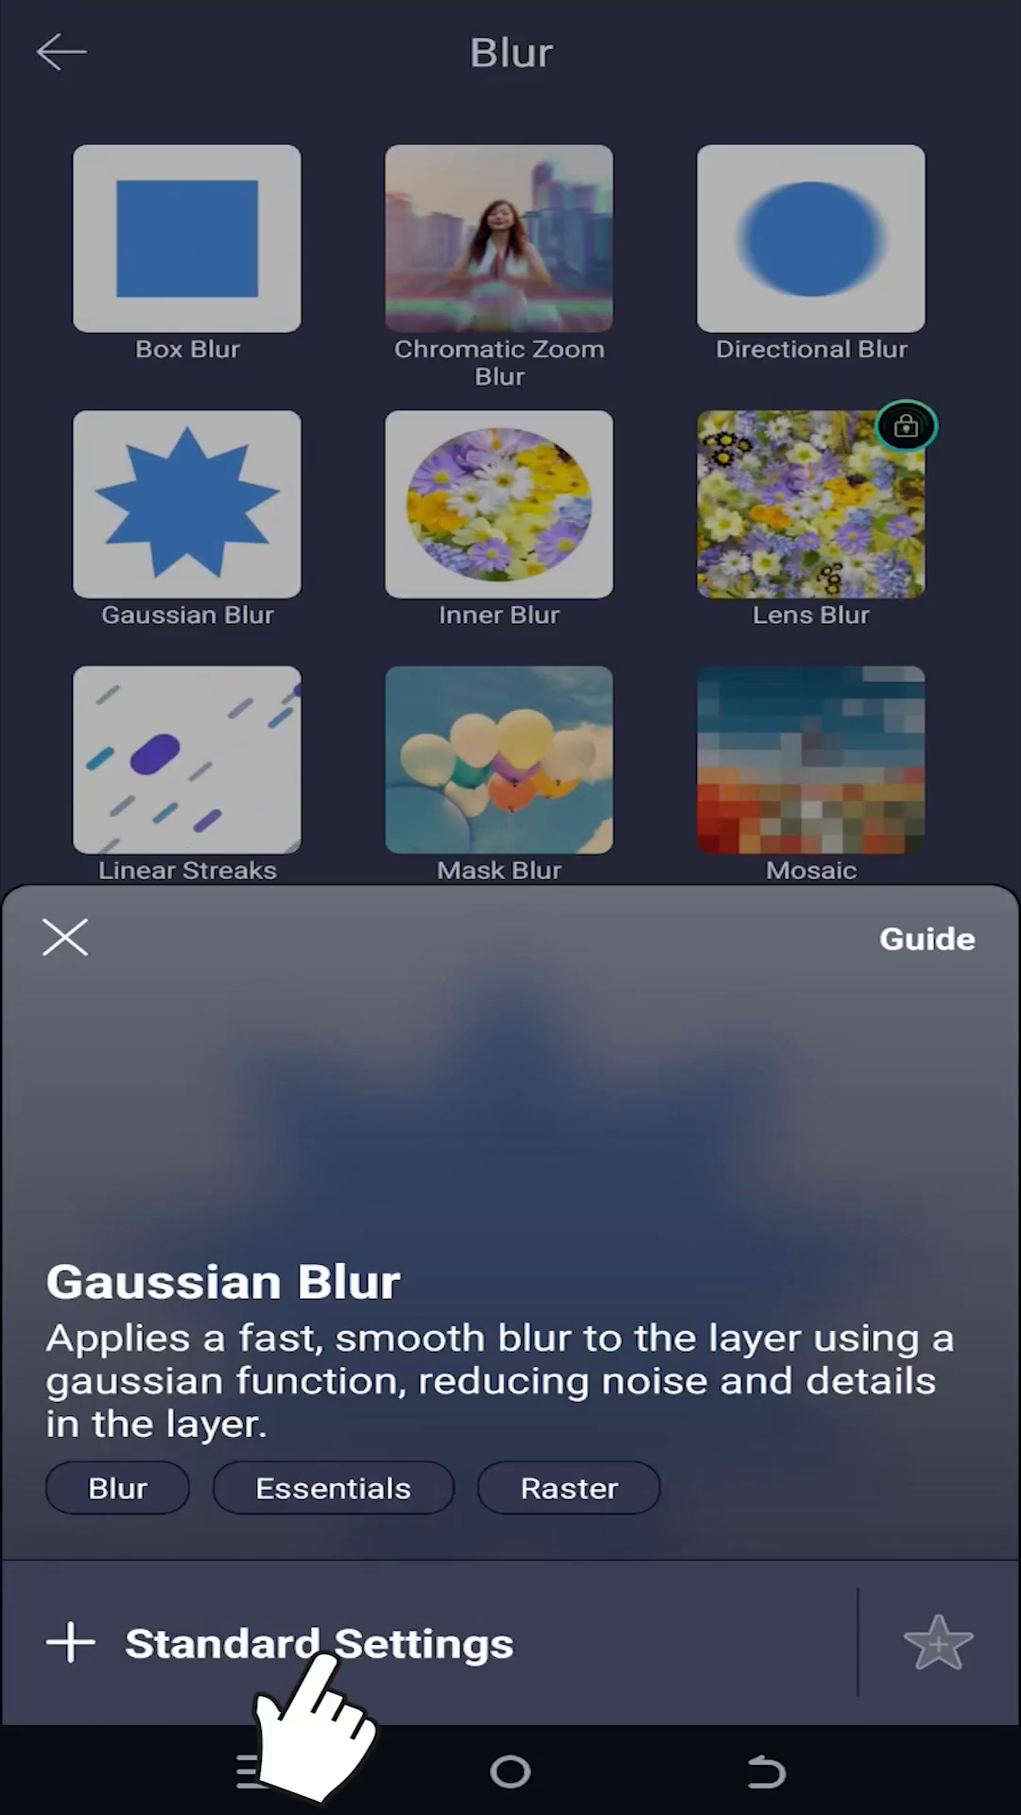
click(322, 1644)
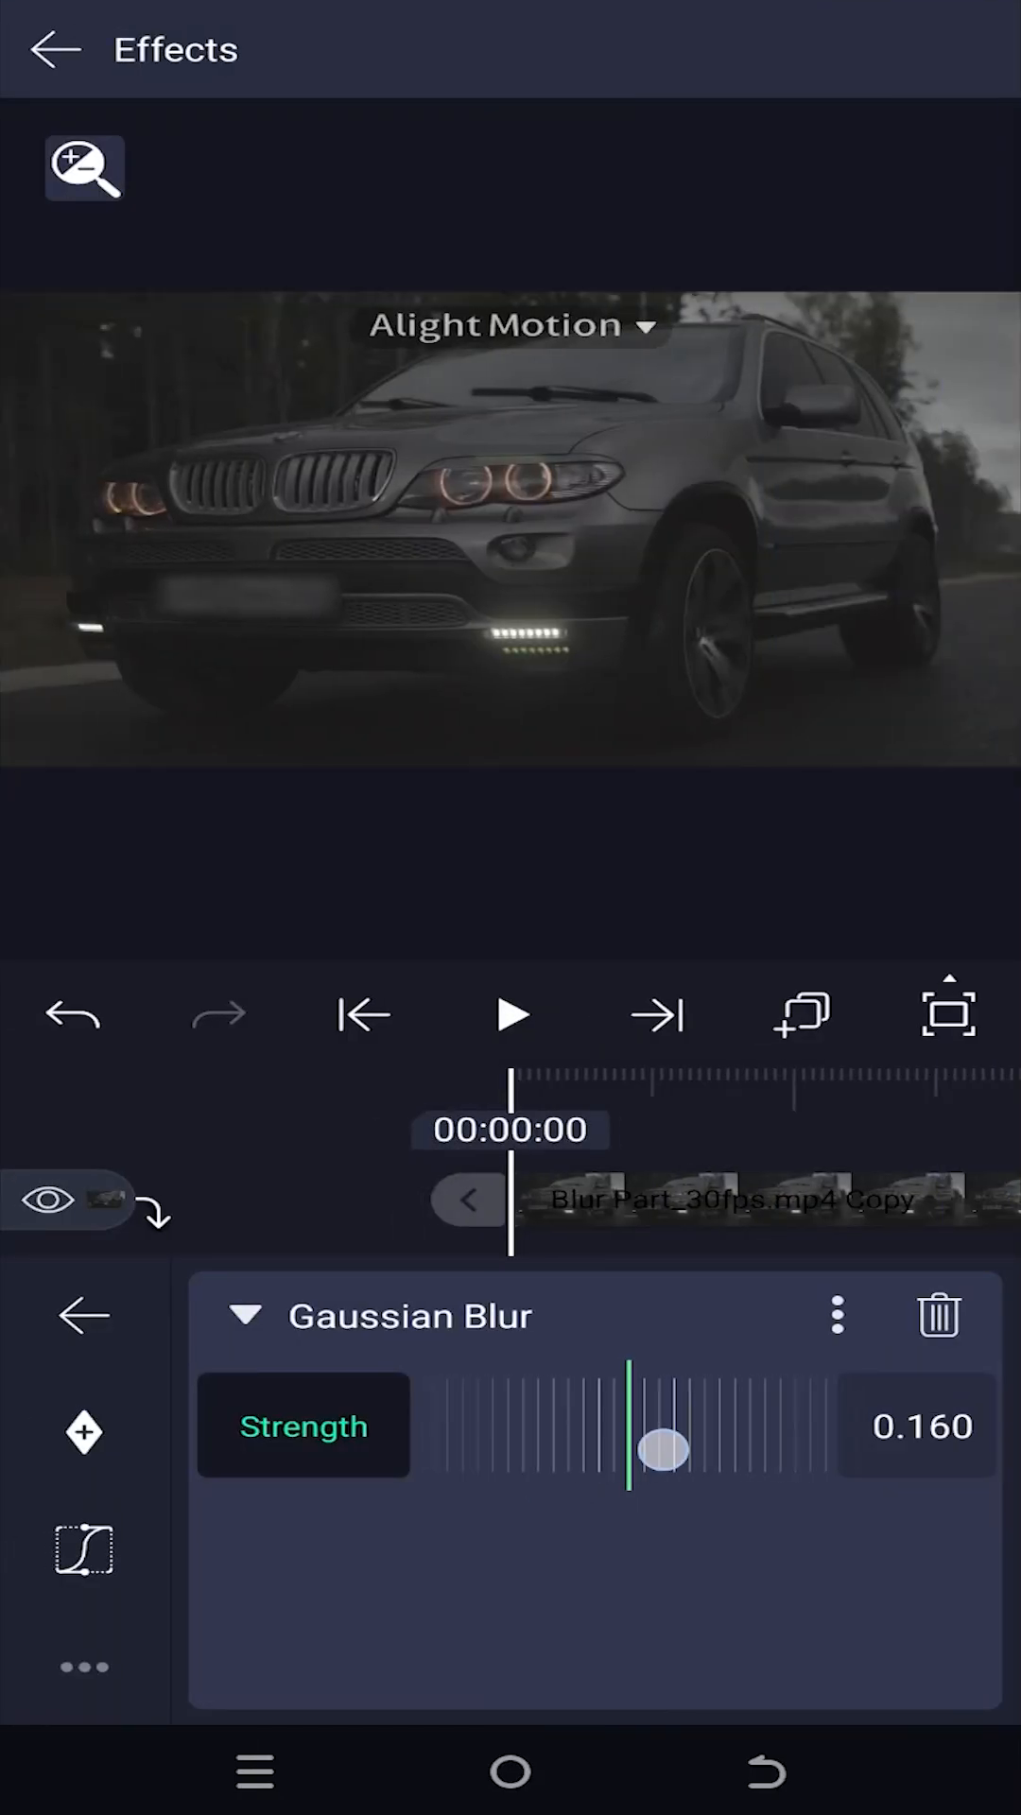
click(81, 1316)
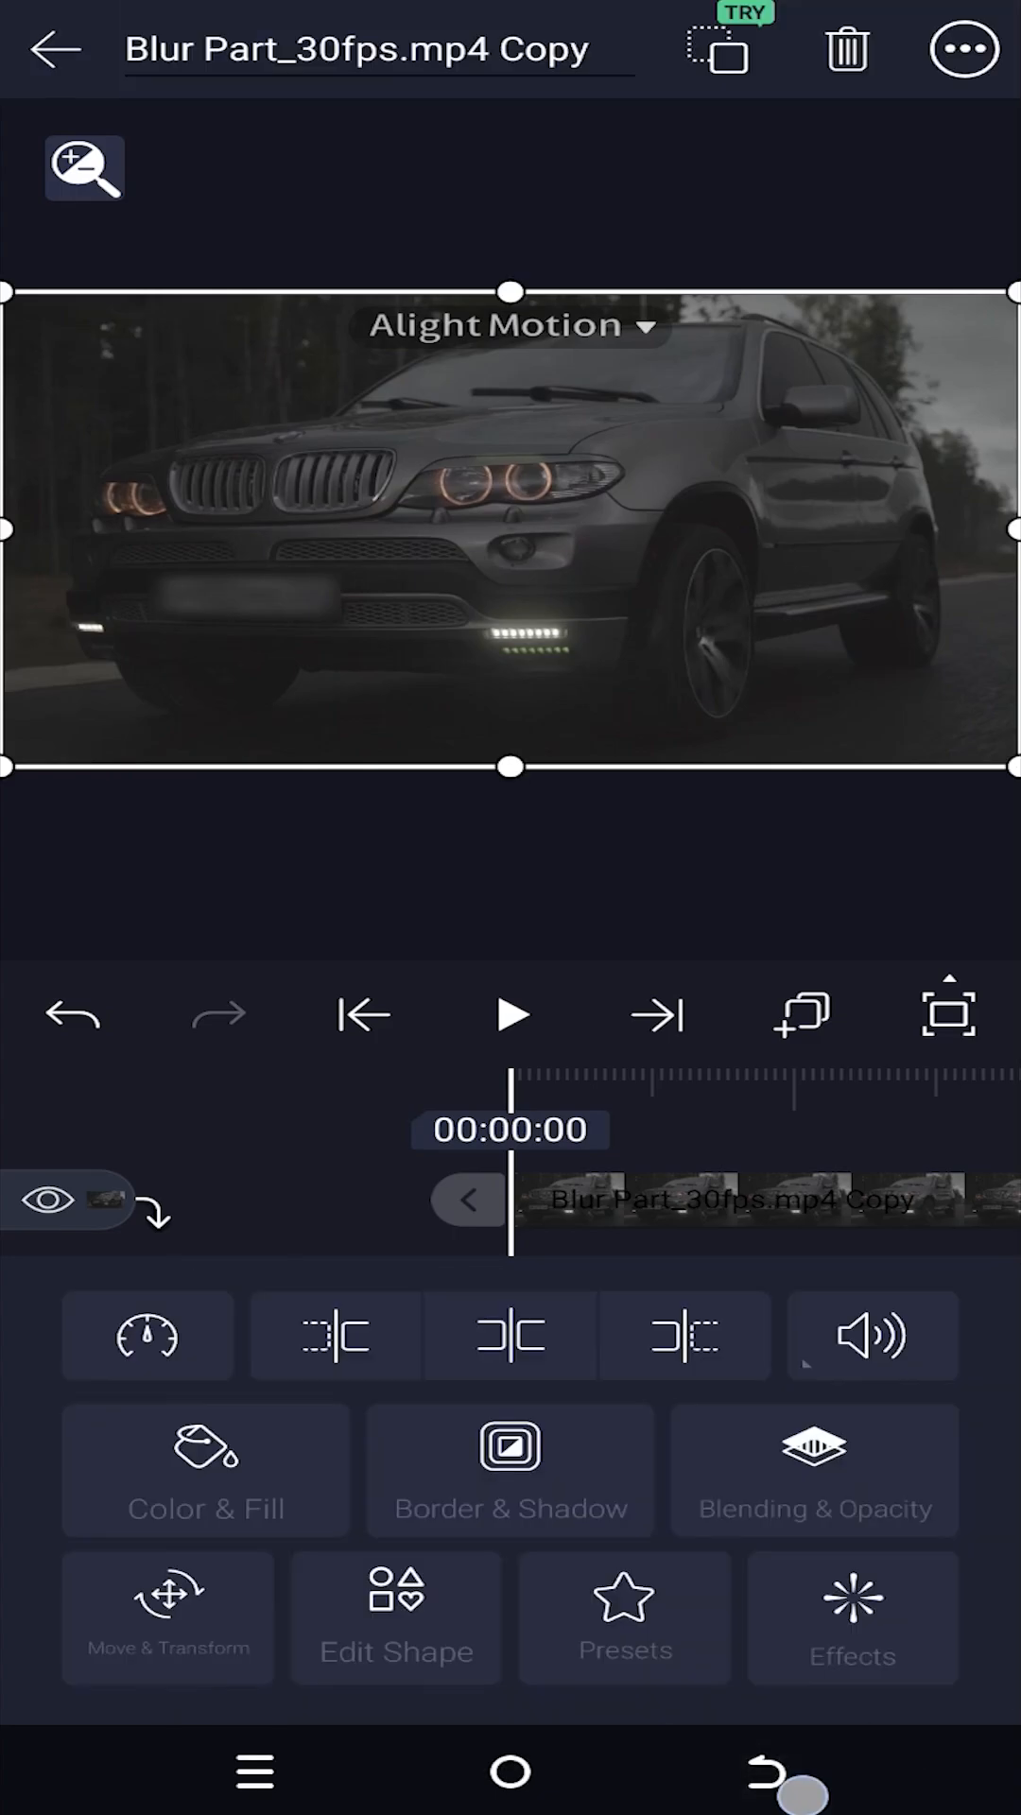
click(510, 1015)
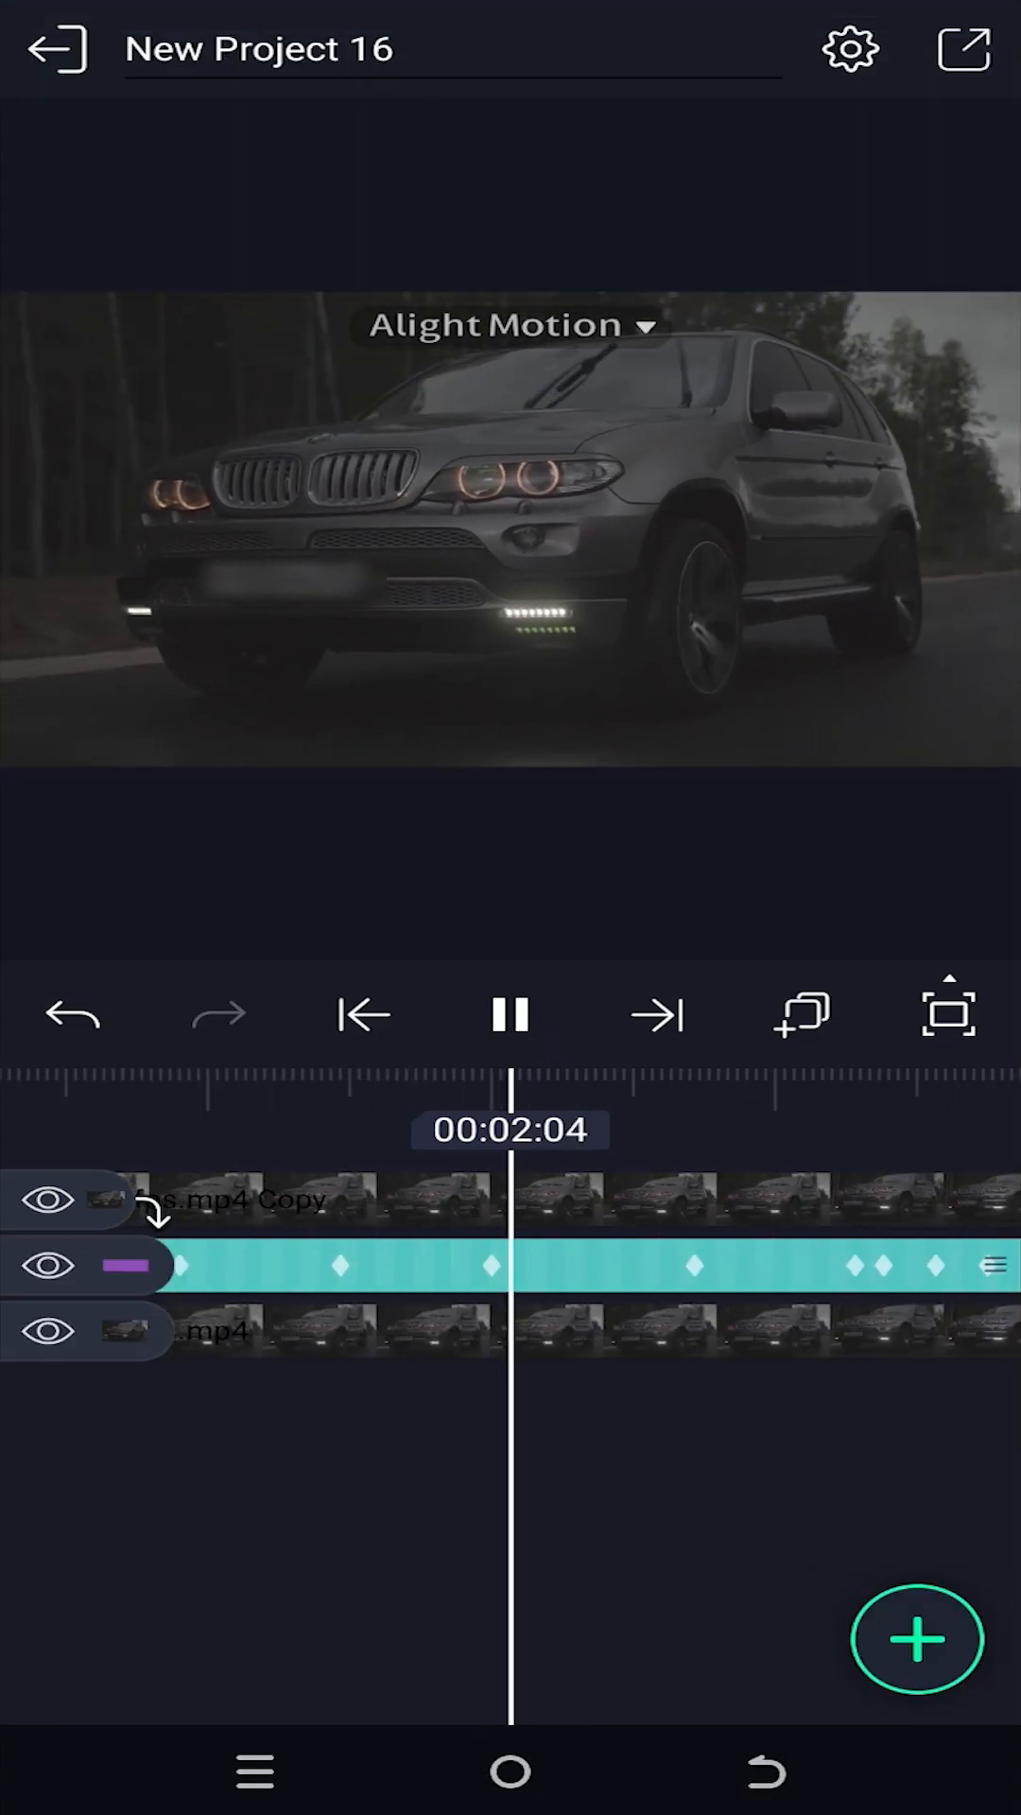